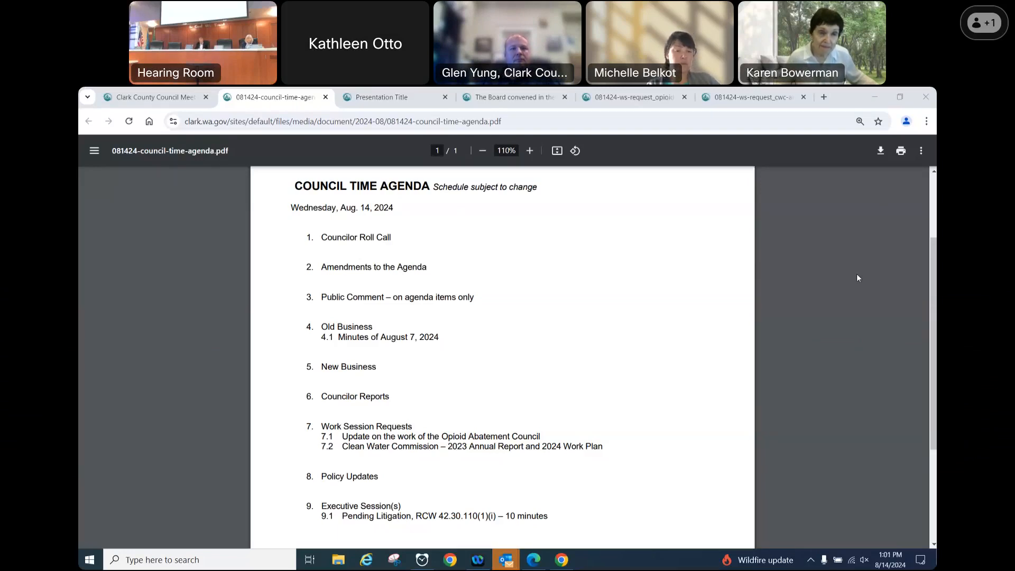
{"action": "mouse_move", "coordinate": [719, 191]}
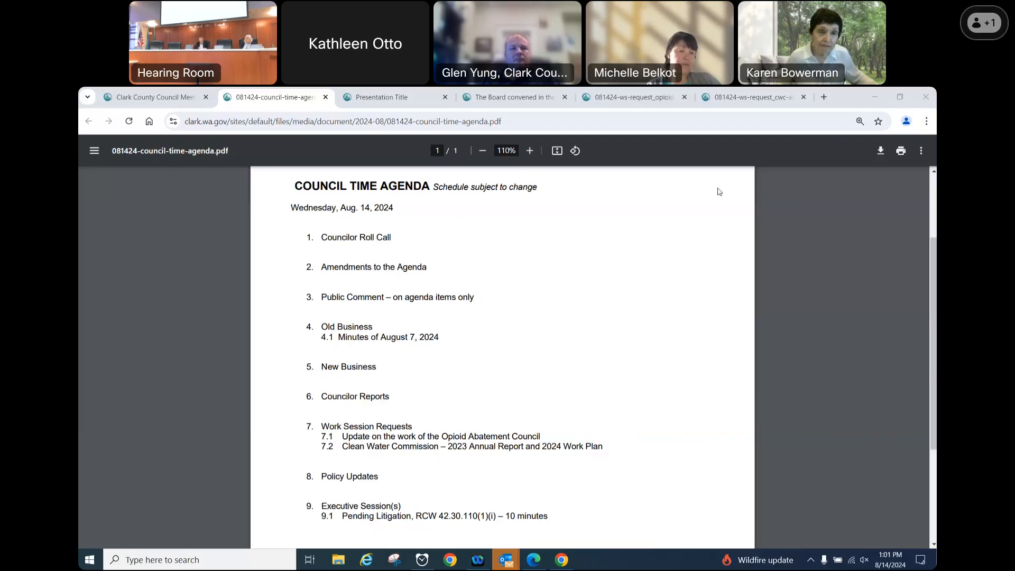
{"action": "mouse_move", "coordinate": [508, 302]}
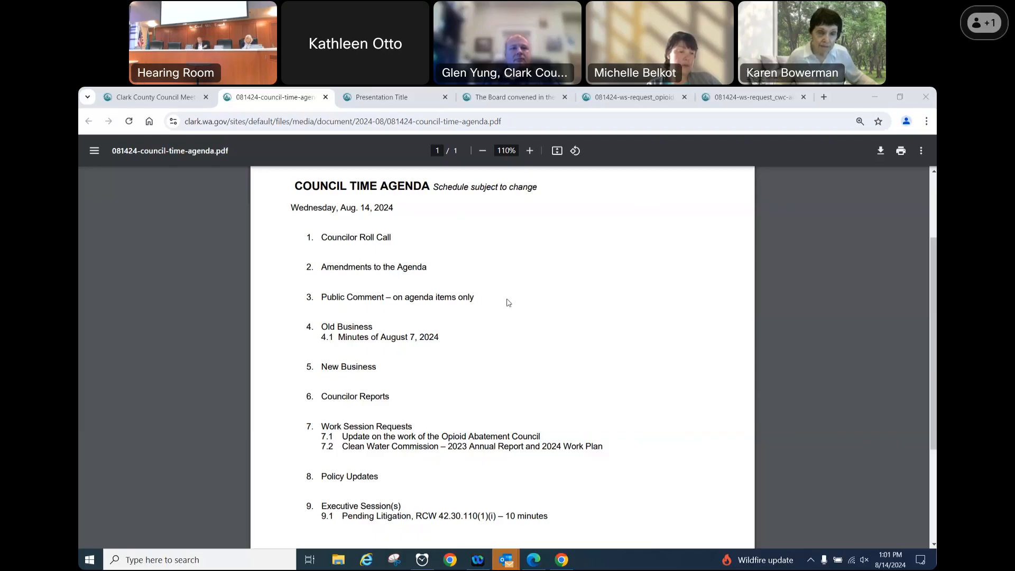
{"action": "mouse_move", "coordinate": [836, 291]}
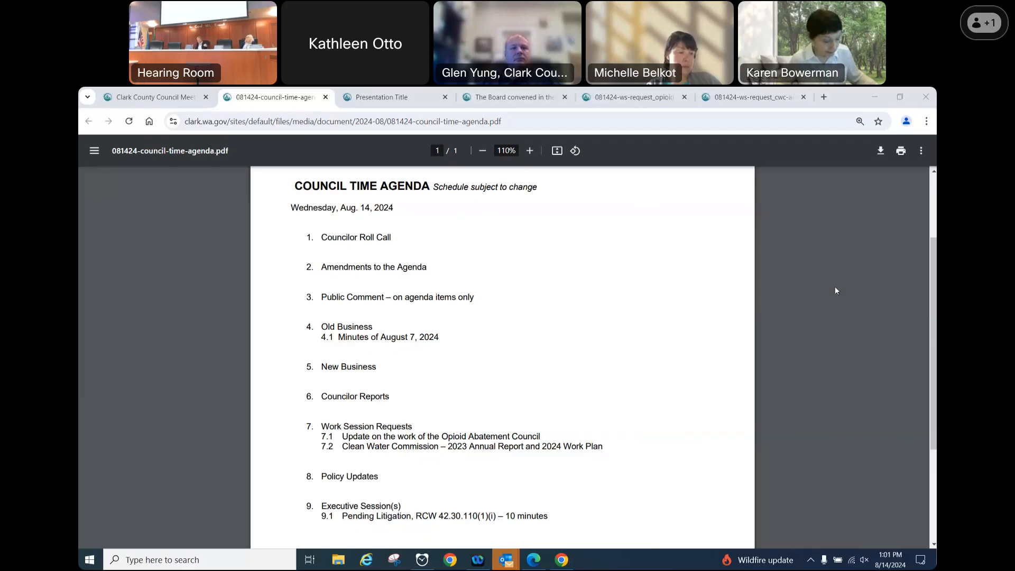
{"action": "mouse_move", "coordinate": [534, 339]}
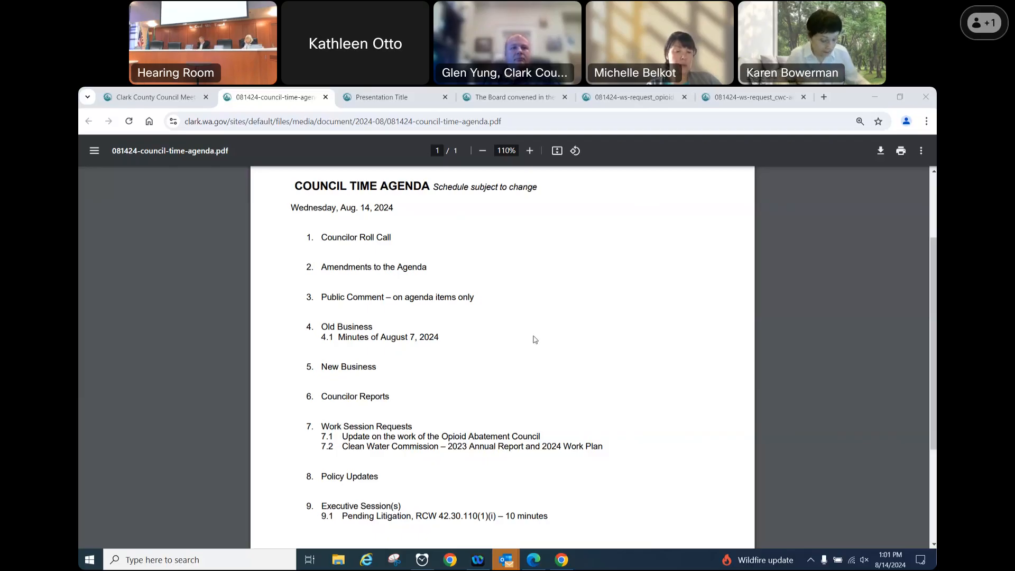
{"action": "mouse_move", "coordinate": [497, 282]}
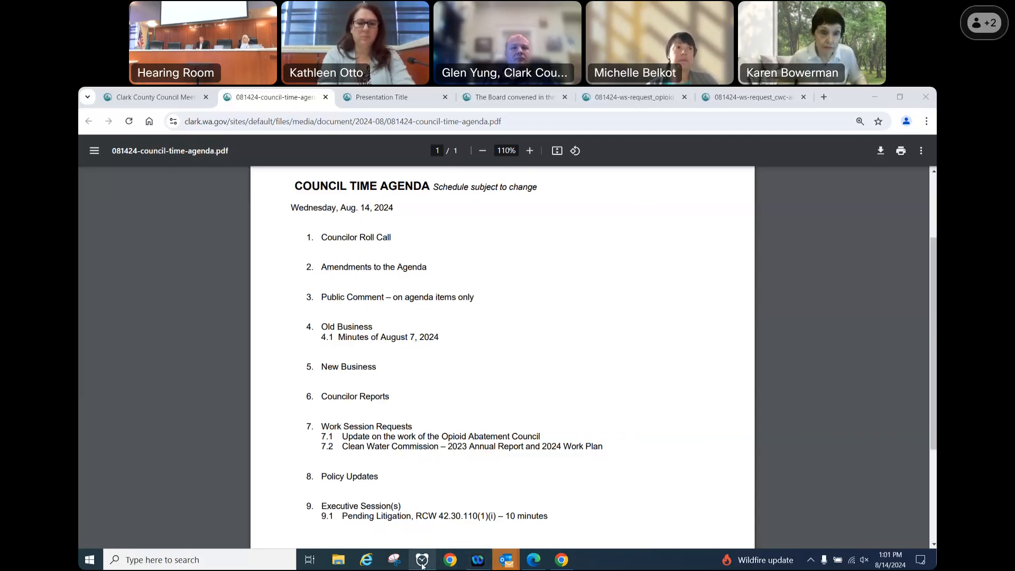
Step: Open the Alarms & Clock timer with its 00:03:00 countdown beside the agenda
{"action": "left_click", "coordinate": [421, 559]}
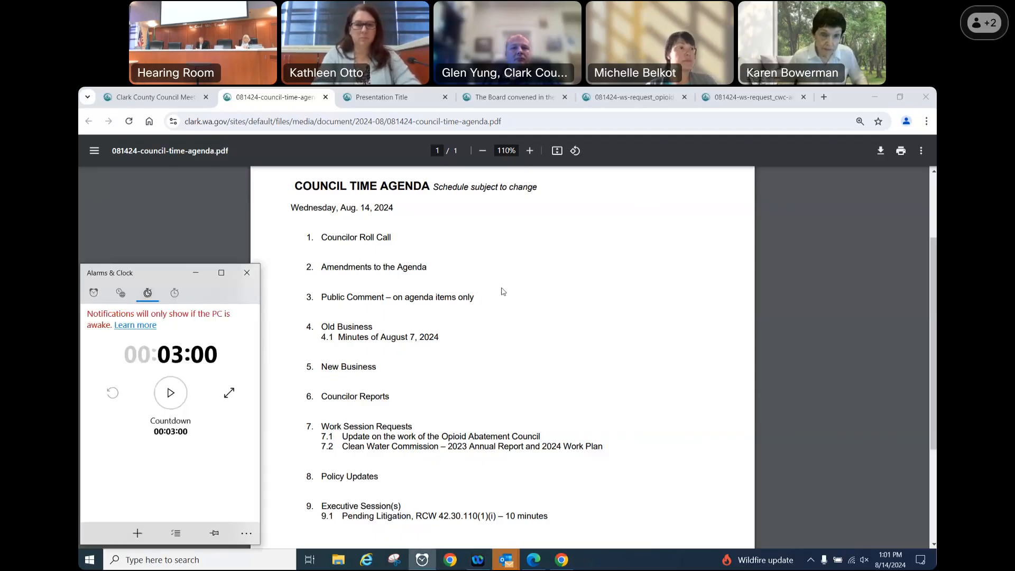
{"action": "mouse_move", "coordinate": [807, 230]}
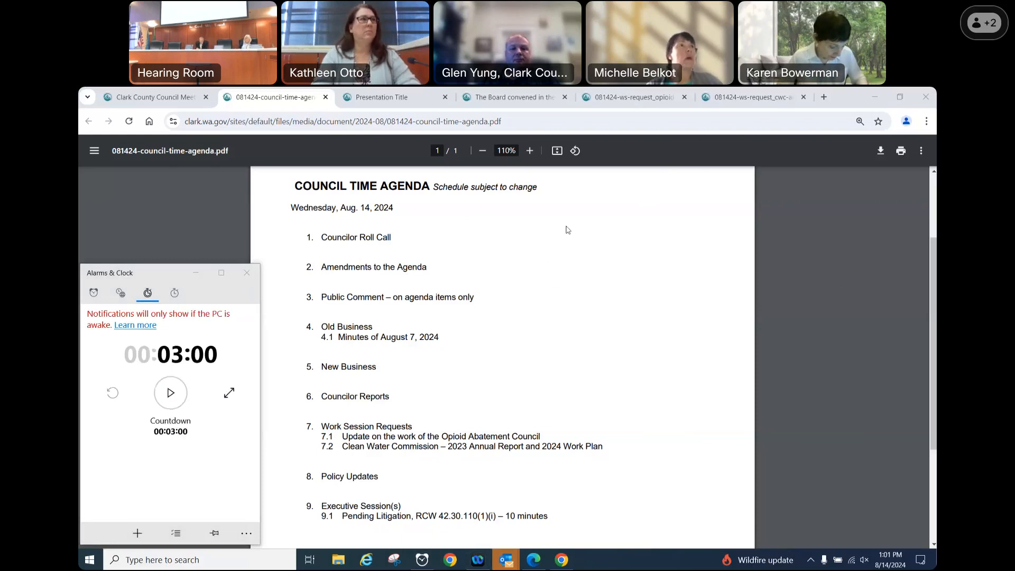
{"action": "mouse_move", "coordinate": [837, 492]}
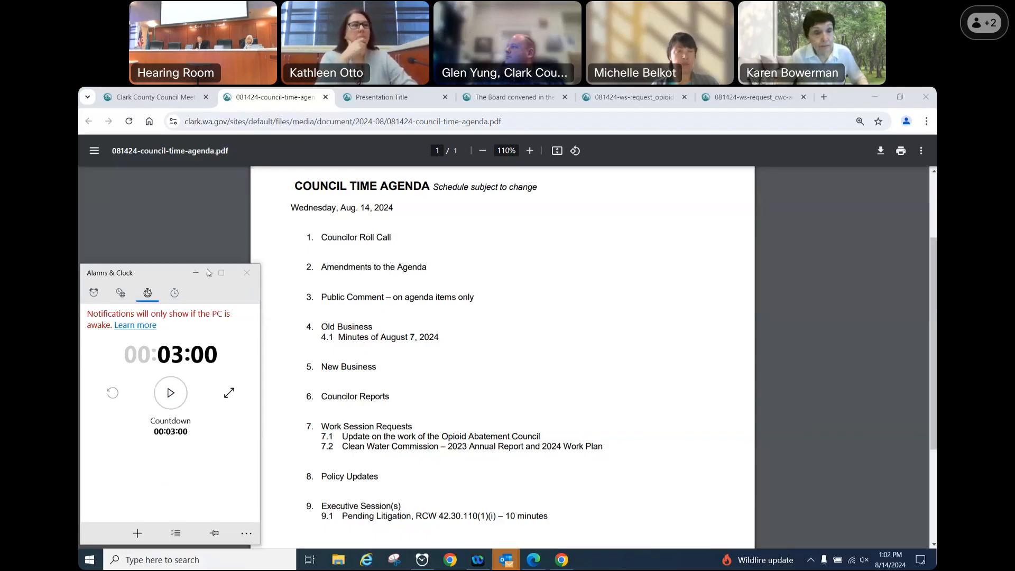
{"action": "mouse_move", "coordinate": [210, 272]}
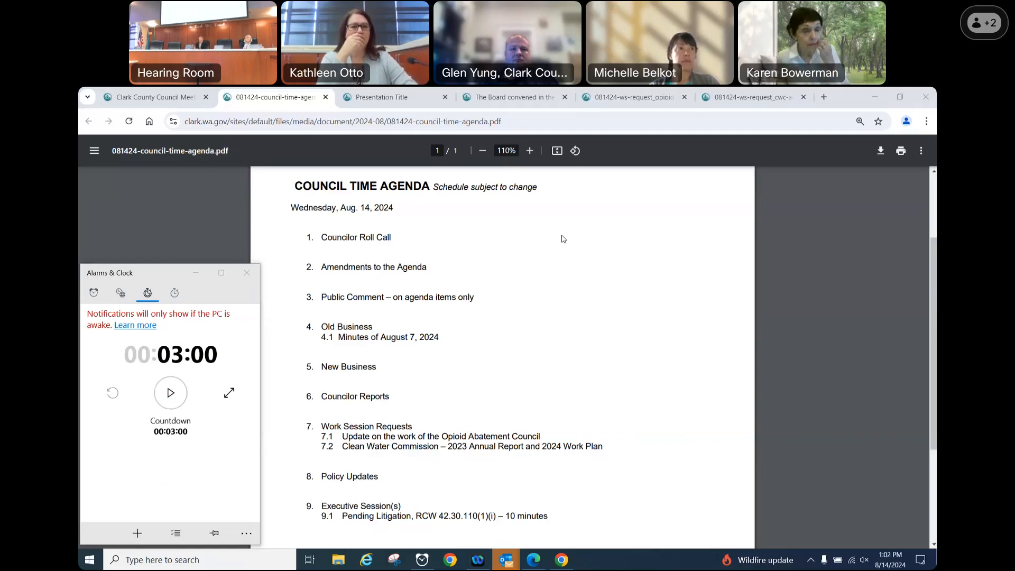
{"action": "mouse_move", "coordinate": [827, 533]}
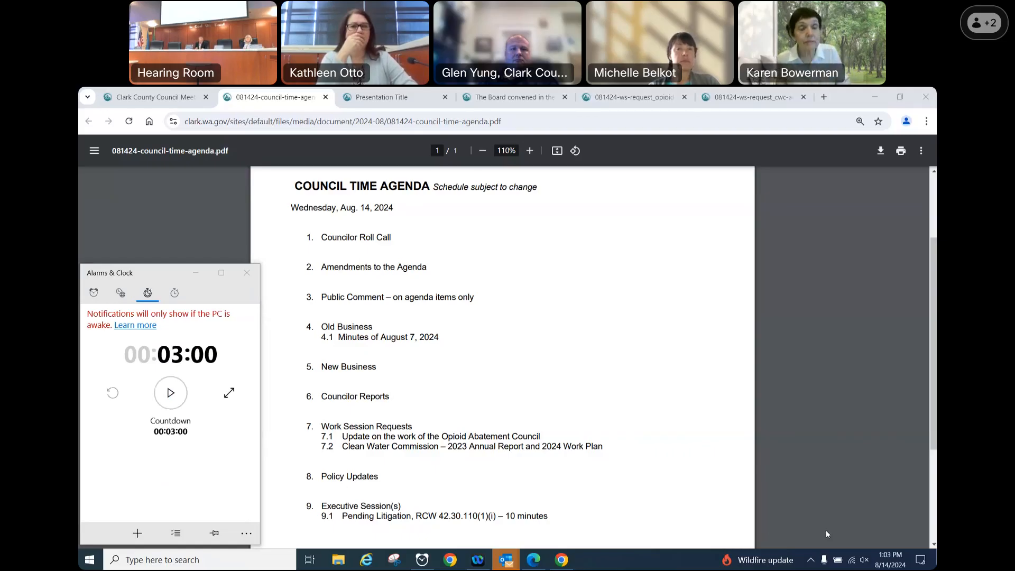
{"action": "mouse_move", "coordinate": [839, 510]}
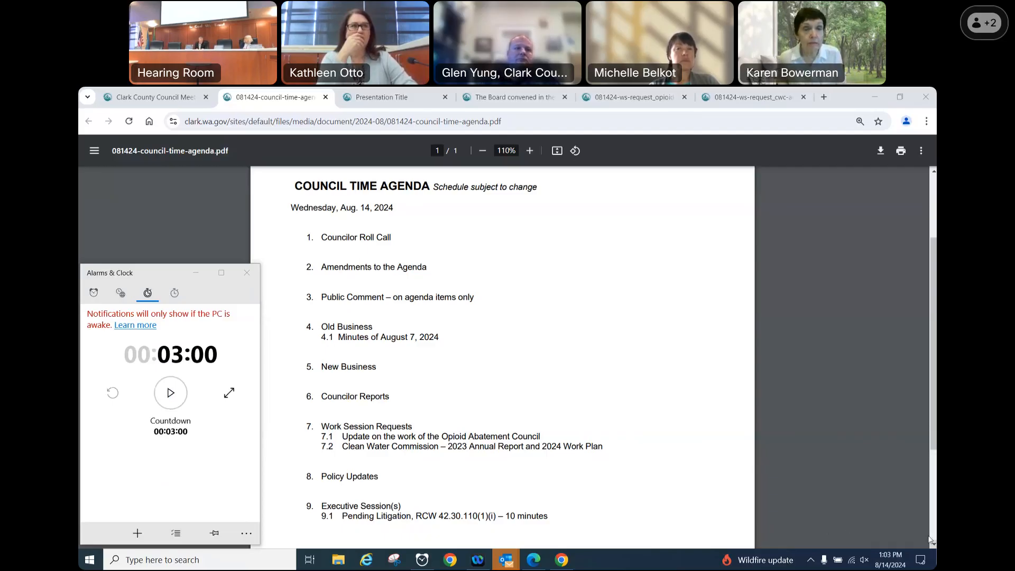
{"action": "mouse_move", "coordinate": [807, 503]}
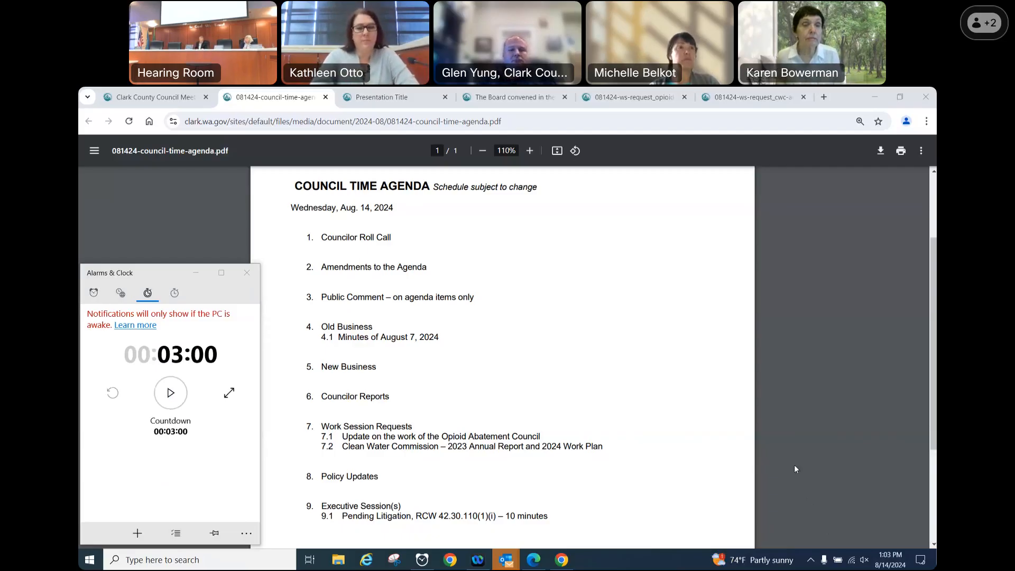
Step: Show the public comment instructions PDF and start the three-minute countdown
{"action": "left_click", "coordinate": [384, 98]}
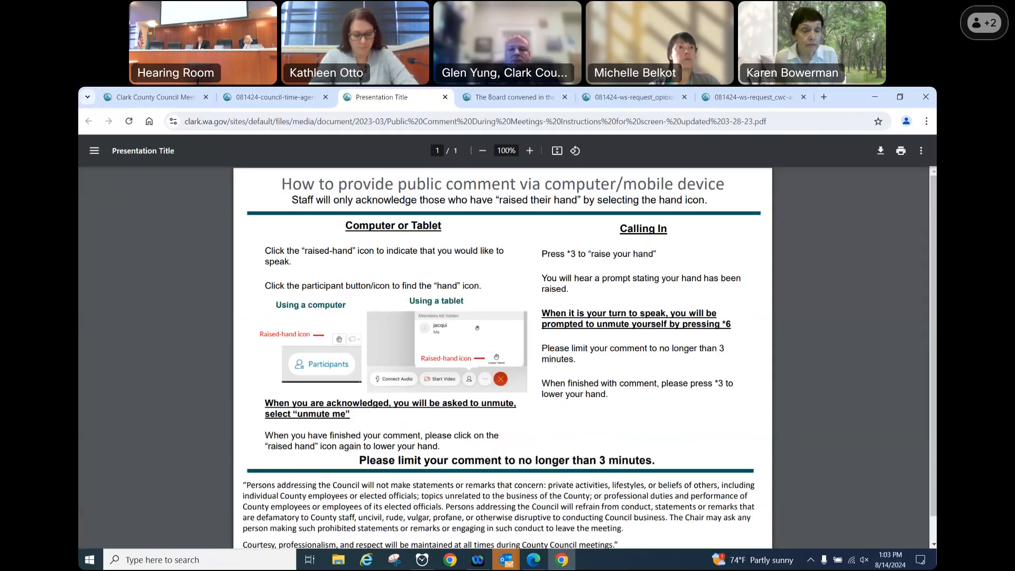
{"action": "left_click", "coordinate": [421, 559]}
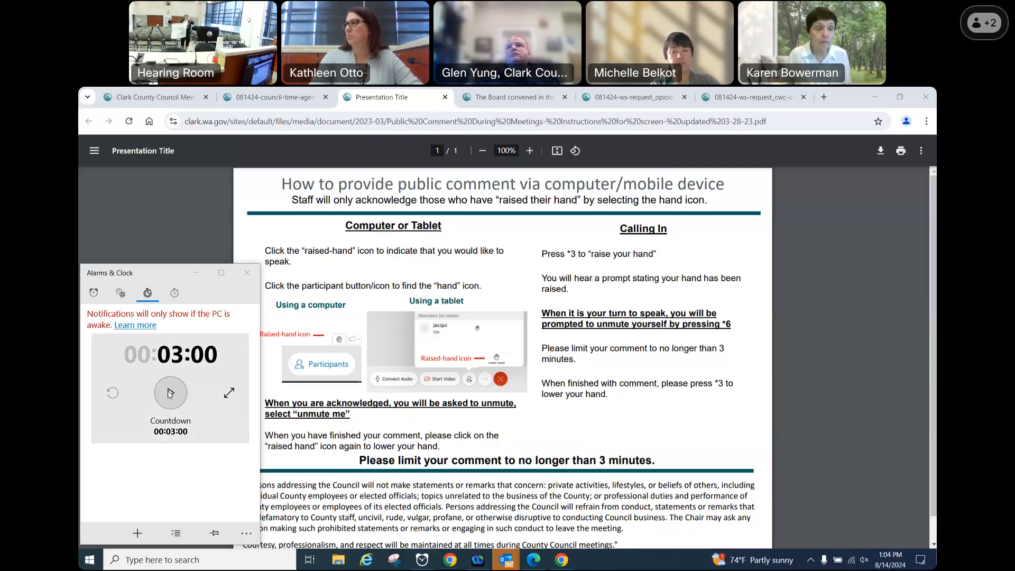
{"action": "left_click", "coordinate": [170, 393]}
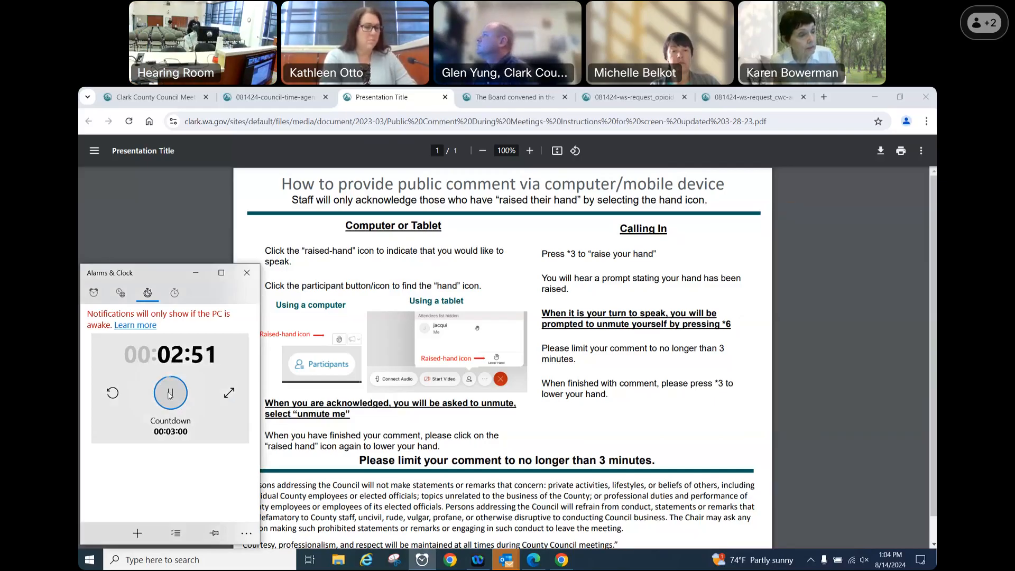
Step: Toggle the timer's play/pause button, keeping the countdown running beside the instructions
{"action": "left_click", "coordinate": [170, 393]}
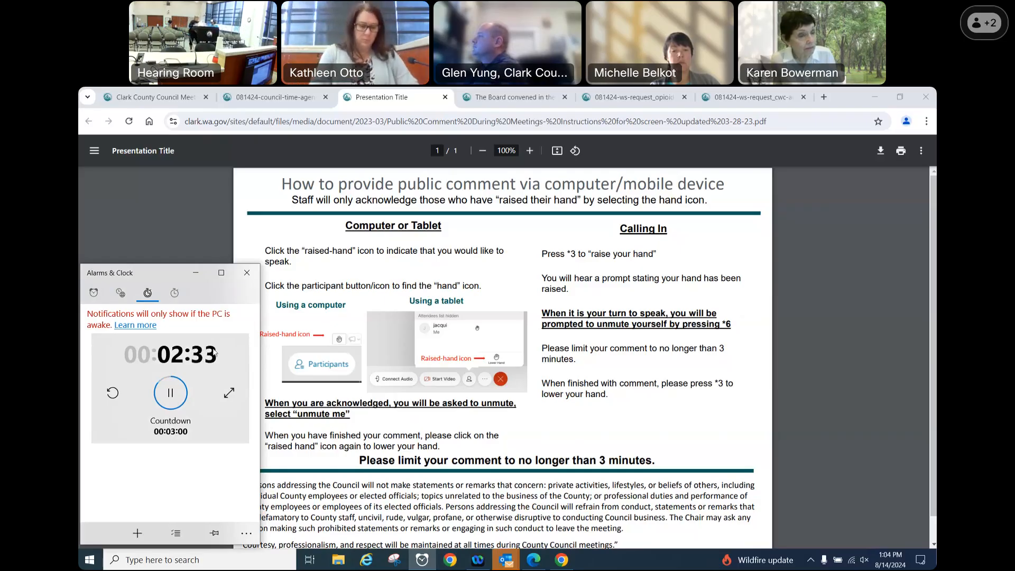
Step: Reset the countdown to 3:00, restart it, and let it reach zero
{"action": "left_click", "coordinate": [171, 393]}
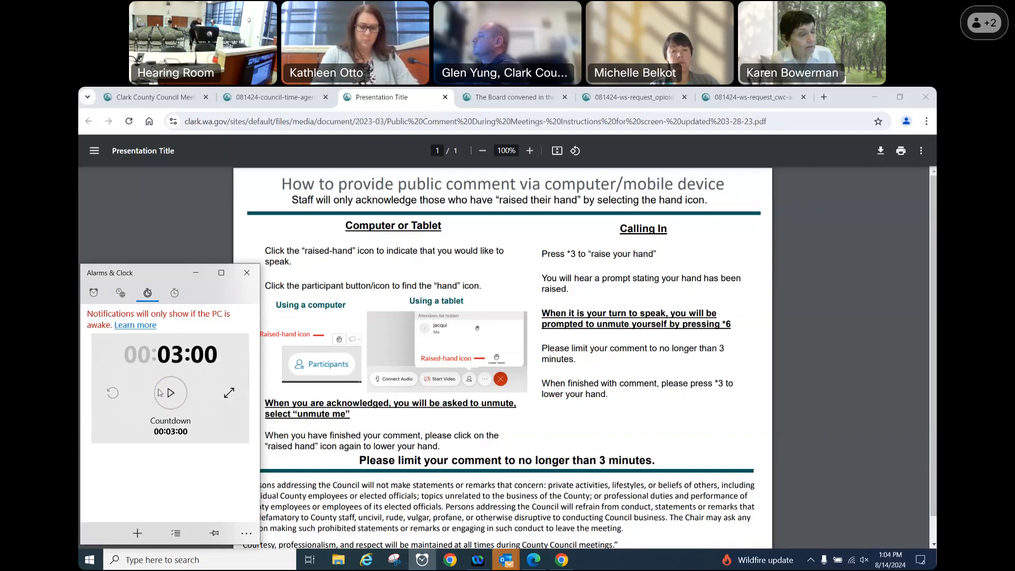
{"action": "left_click", "coordinate": [170, 392]}
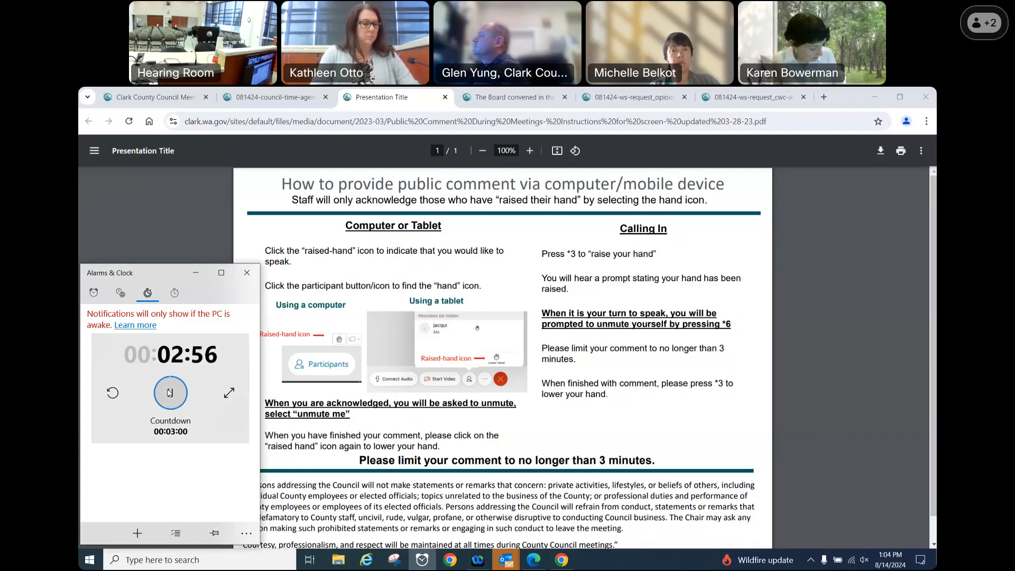
{"action": "left_click", "coordinate": [170, 393]}
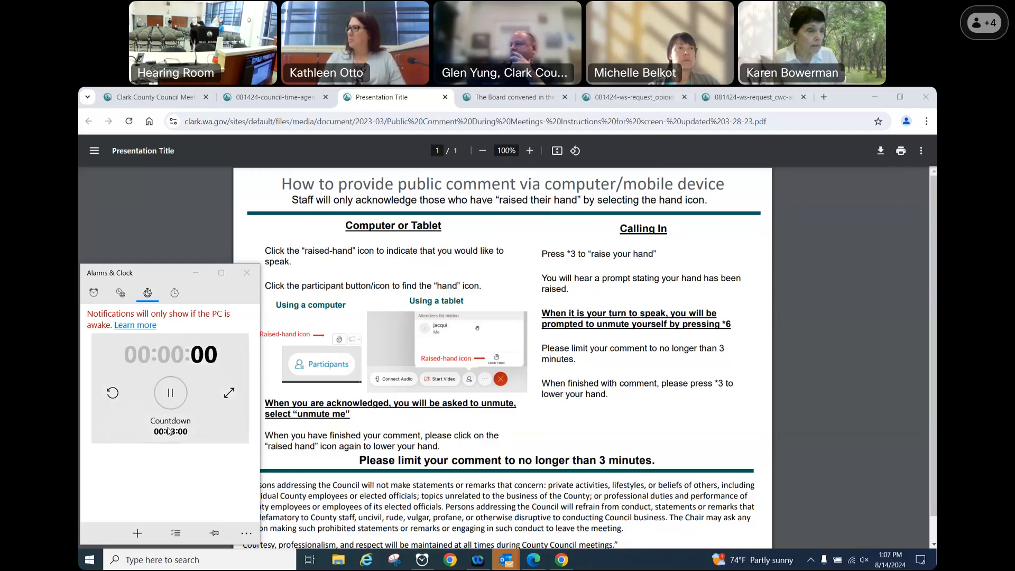
Step: Stop the finished countdown and reset it to 03:00
{"action": "left_click", "coordinate": [170, 393]}
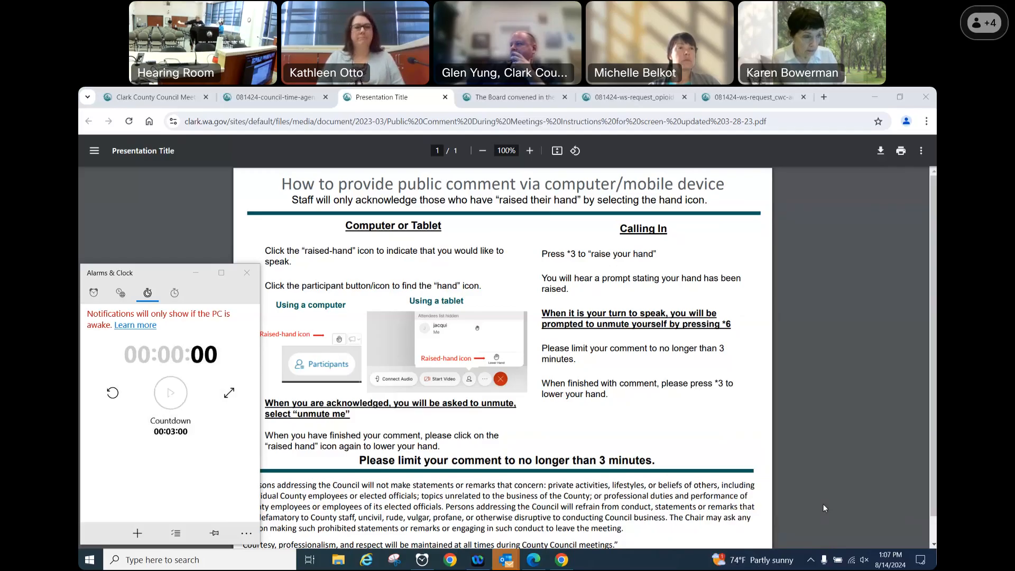
{"action": "left_click", "coordinate": [112, 393]}
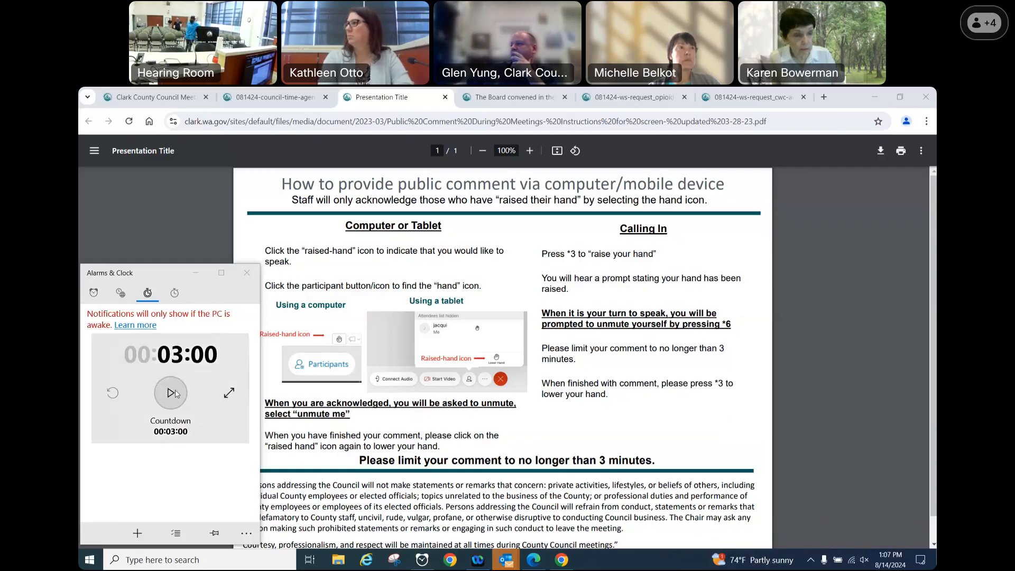
Step: Start the next speaker's three-minute countdown
{"action": "left_click", "coordinate": [170, 393]}
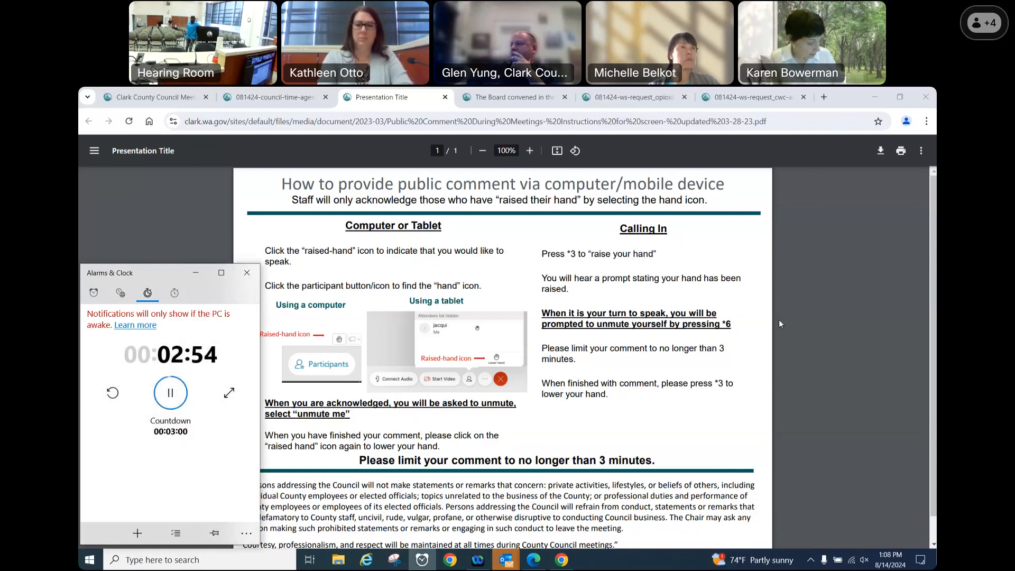
{"action": "mouse_move", "coordinate": [815, 339]}
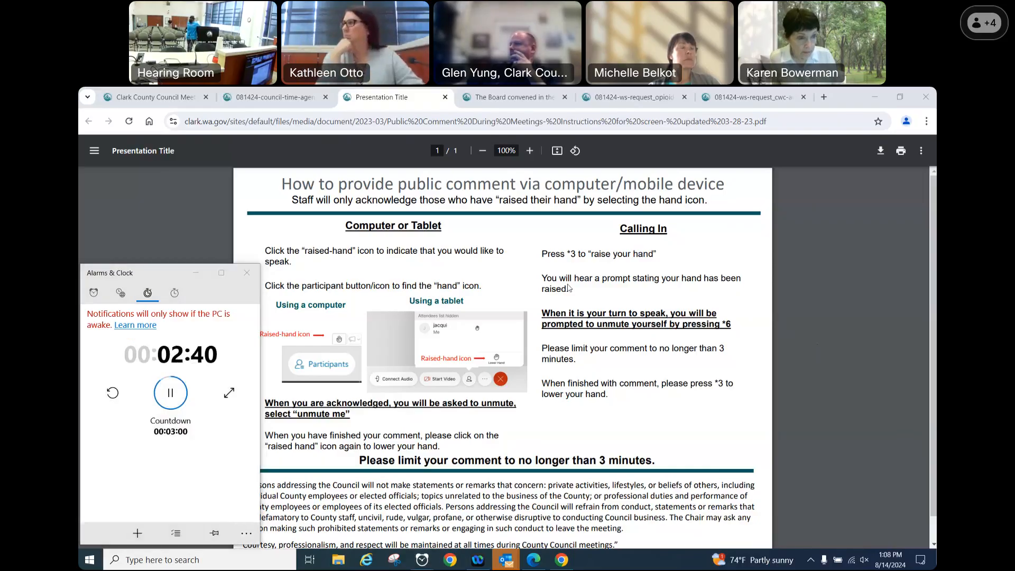
{"action": "mouse_move", "coordinate": [505, 271]}
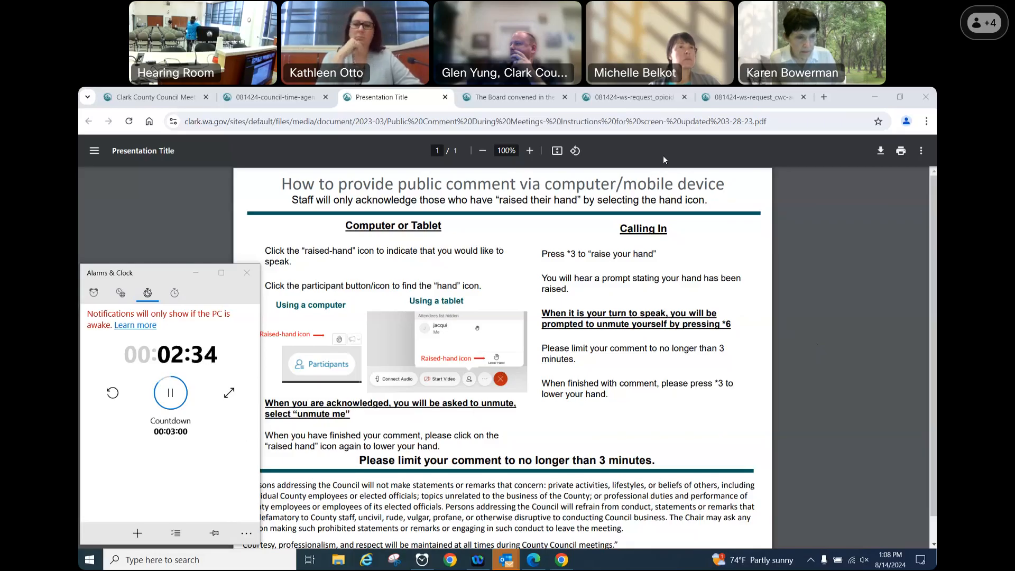
{"action": "mouse_move", "coordinate": [848, 505]}
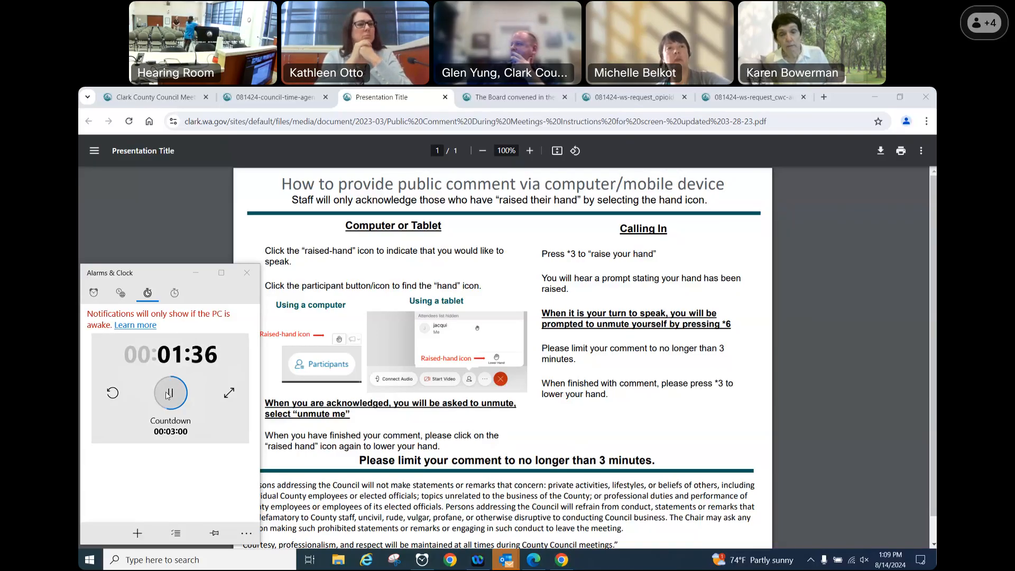
Step: Pause the countdown at 1:34 and reset it to 03:00
{"action": "left_click", "coordinate": [170, 393]}
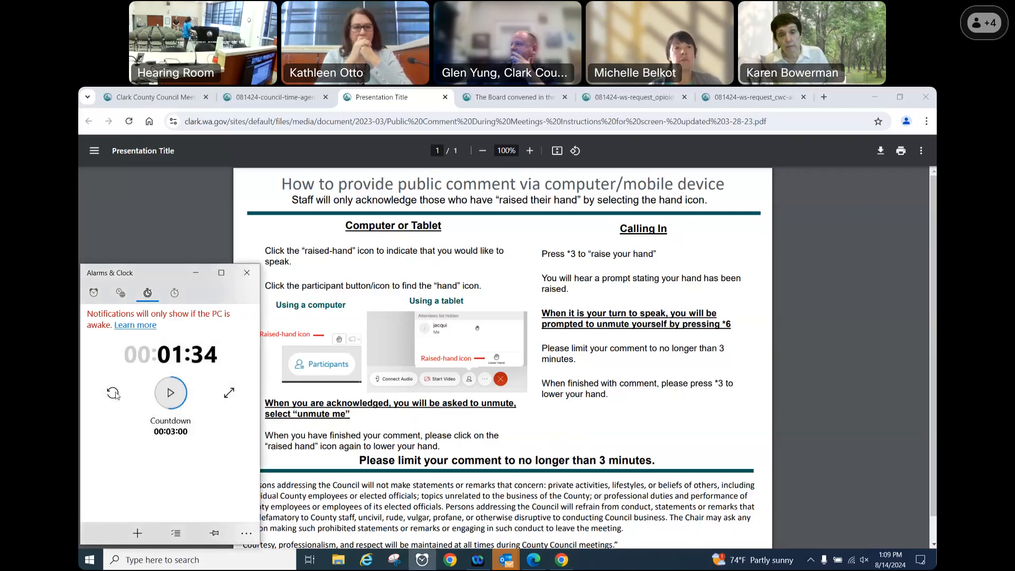
{"action": "left_click", "coordinate": [112, 393]}
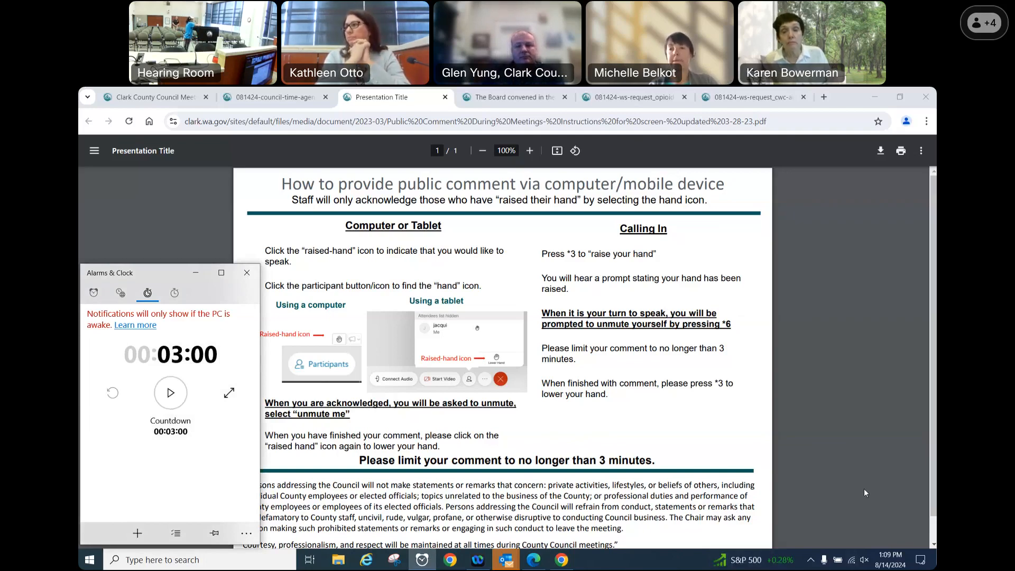
{"action": "mouse_move", "coordinate": [864, 511]}
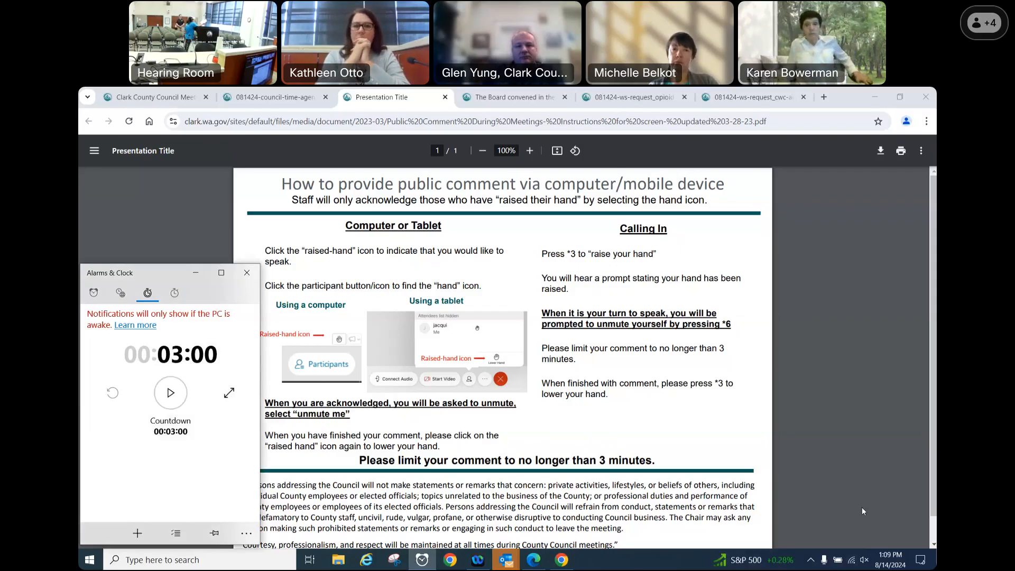
{"action": "mouse_move", "coordinate": [866, 504]}
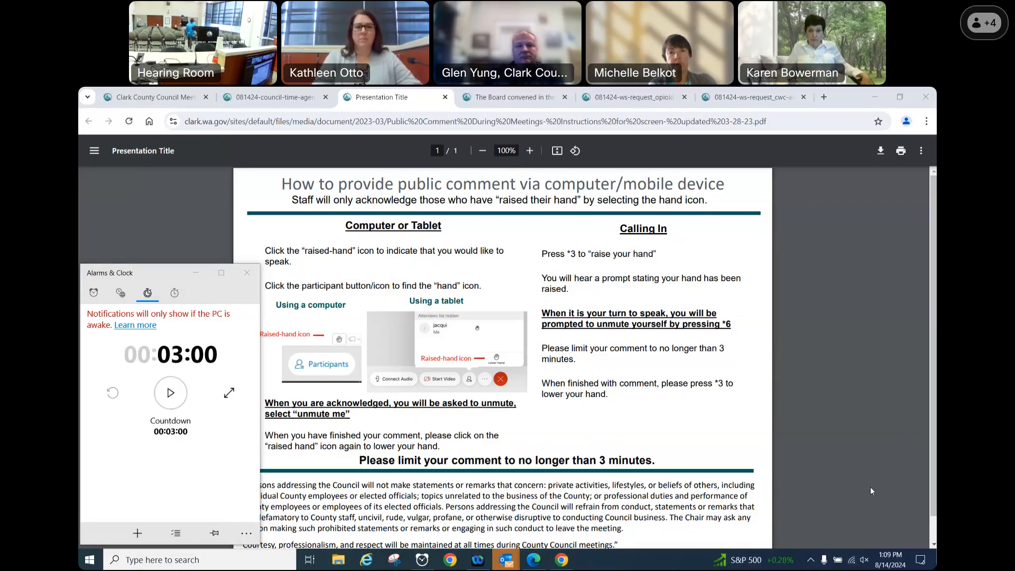
{"action": "mouse_move", "coordinate": [622, 495]}
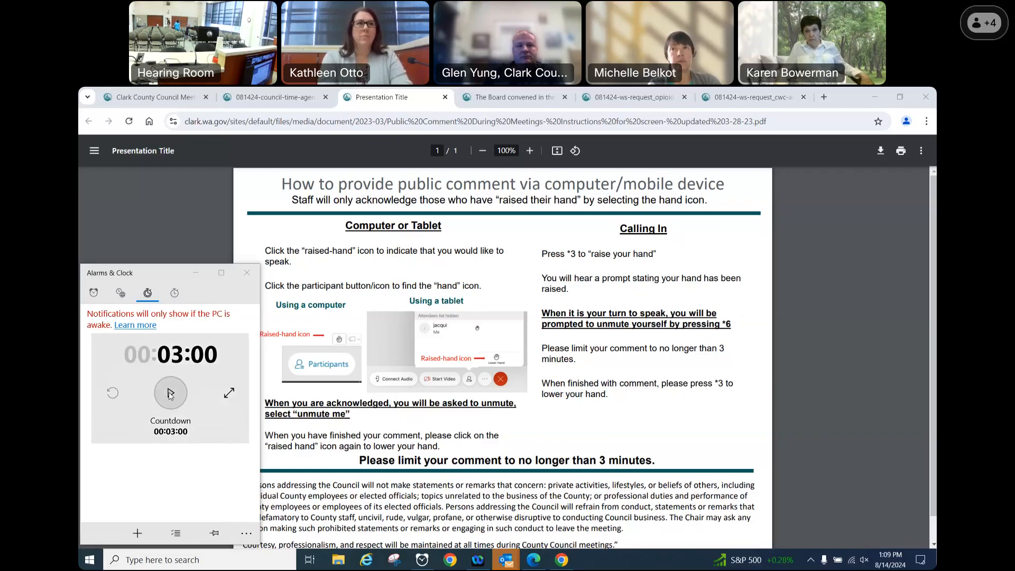
Step: Start a fresh three-minute public comment countdown
{"action": "left_click", "coordinate": [170, 393]}
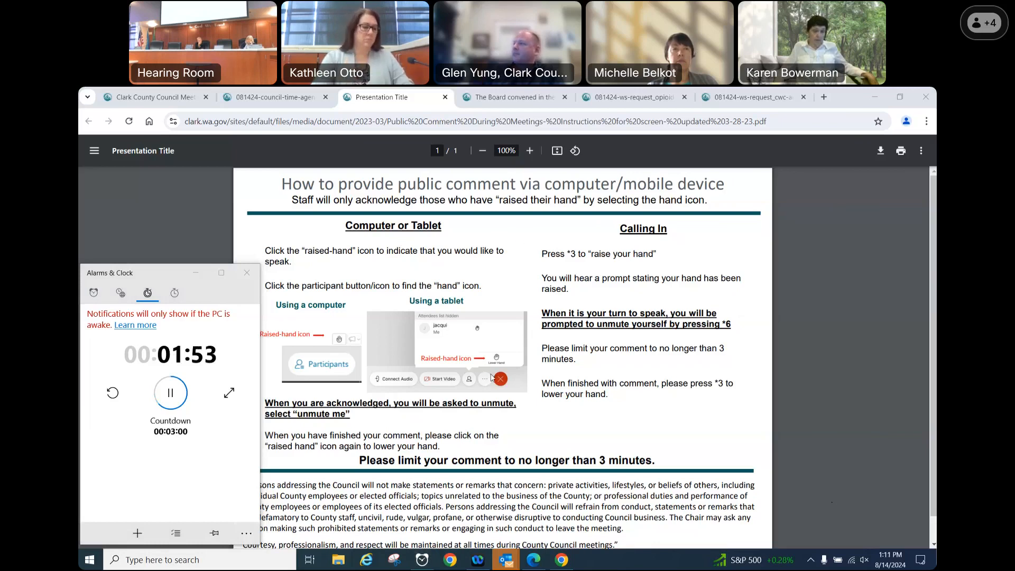
{"action": "mouse_move", "coordinate": [660, 161]}
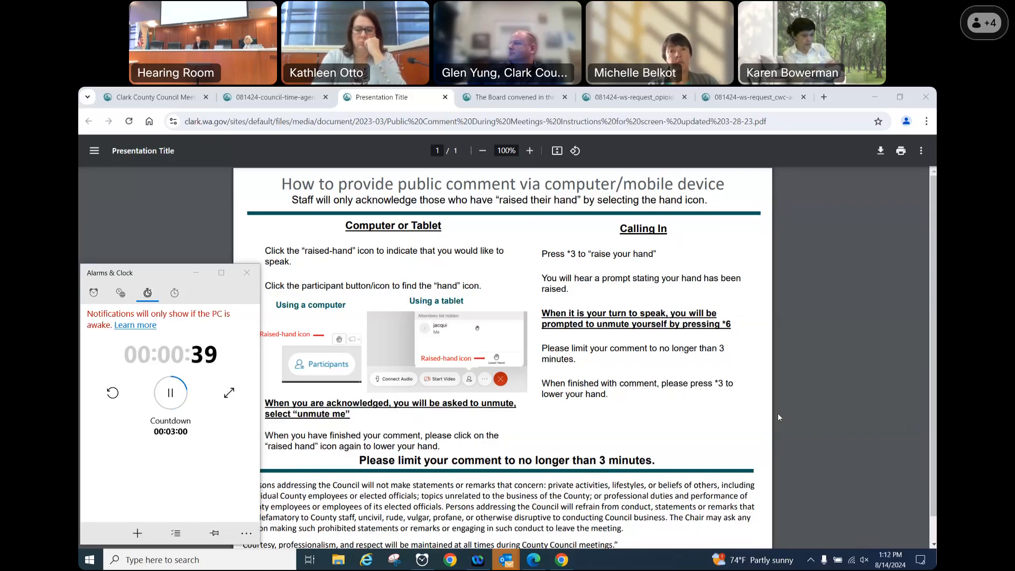
{"action": "mouse_move", "coordinate": [839, 473]}
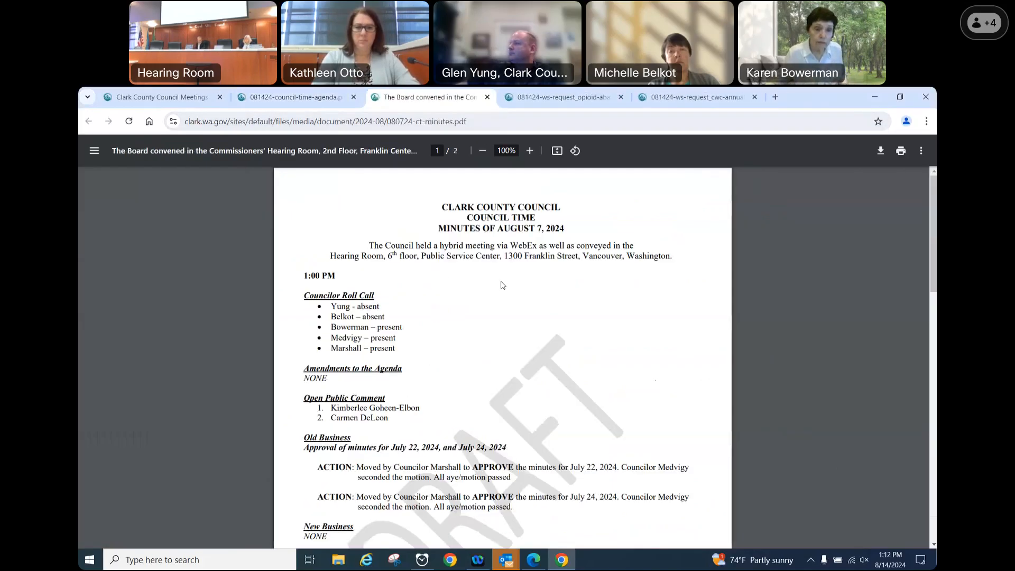
Step: Scroll the minutes, then switch to the 081424 council time agenda tab
{"action": "scroll", "scroll_direction": "down", "scroll_amount": 3}
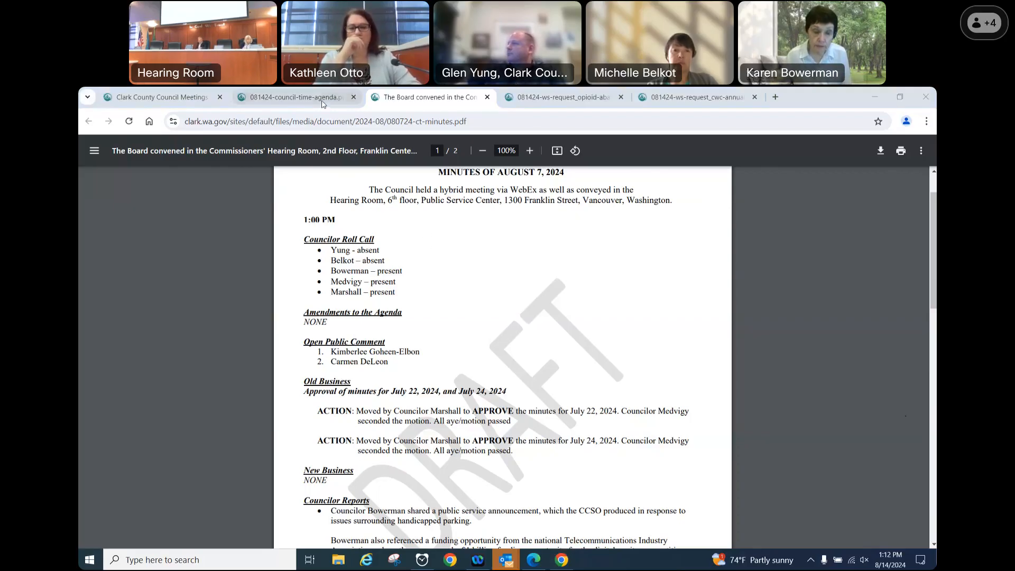
{"action": "left_click", "coordinate": [295, 97]}
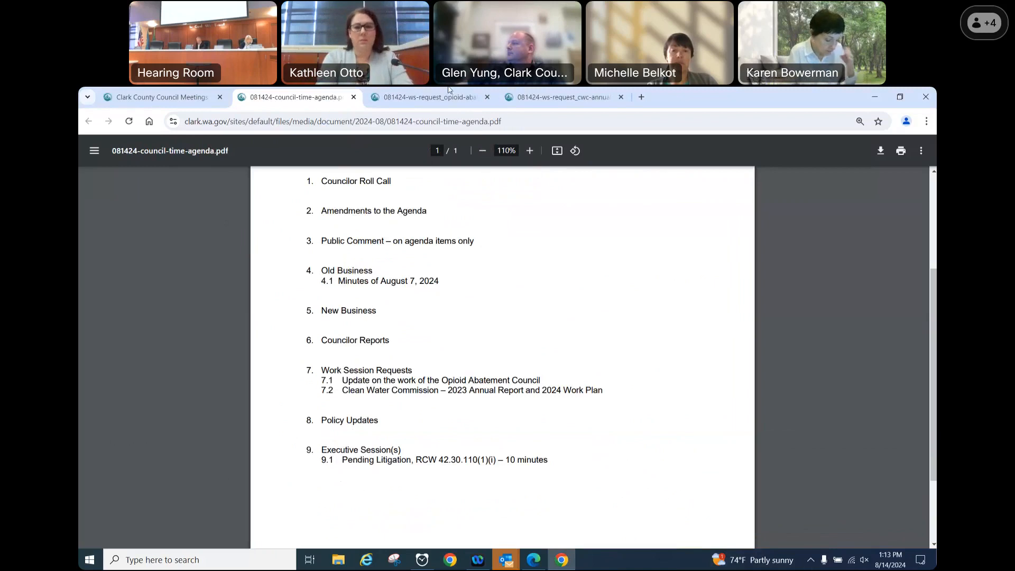
{"action": "left_click", "coordinate": [429, 97]}
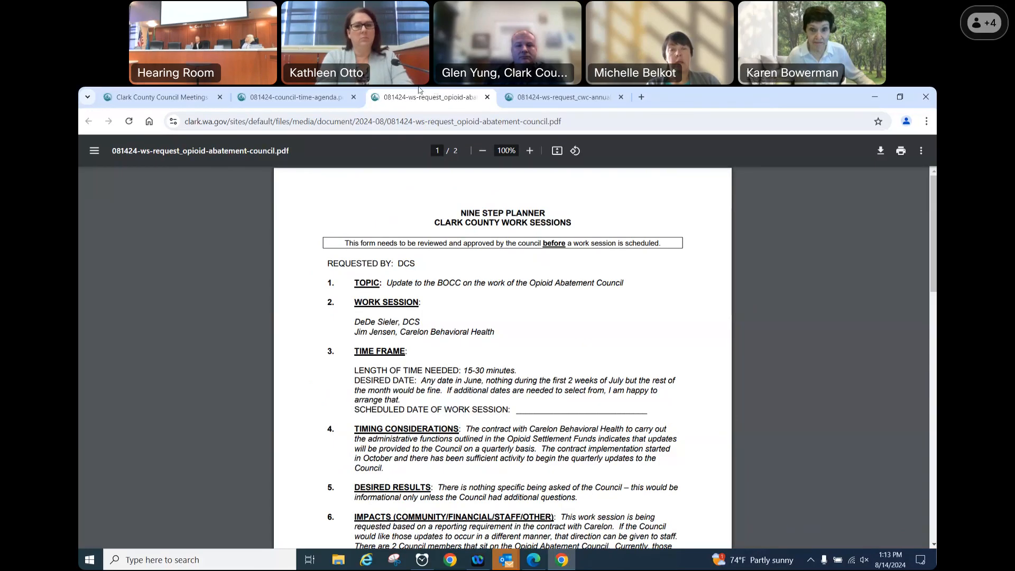
{"action": "left_click", "coordinate": [294, 97]}
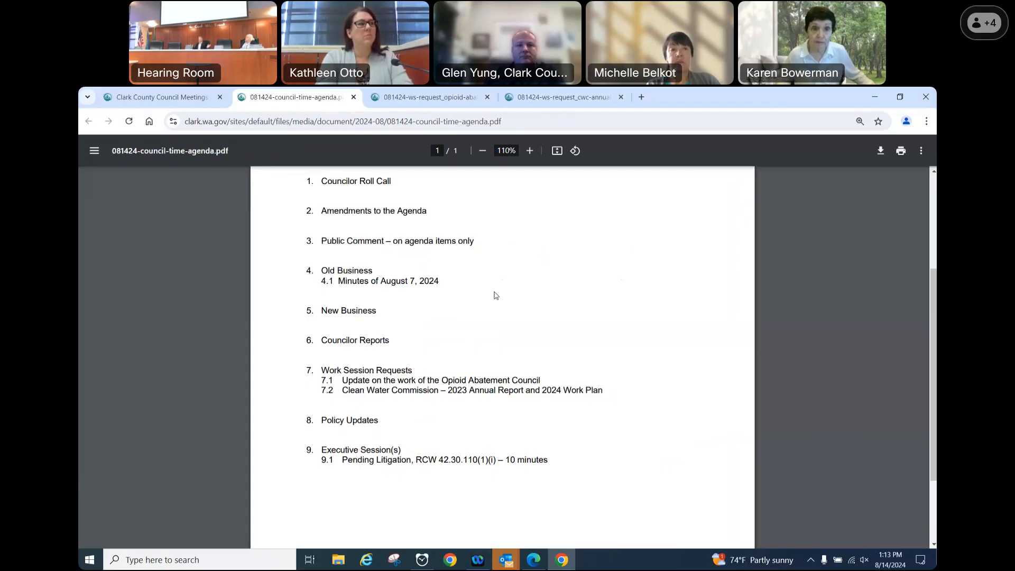
{"action": "scroll", "scroll_direction": "down", "scroll_amount": 3}
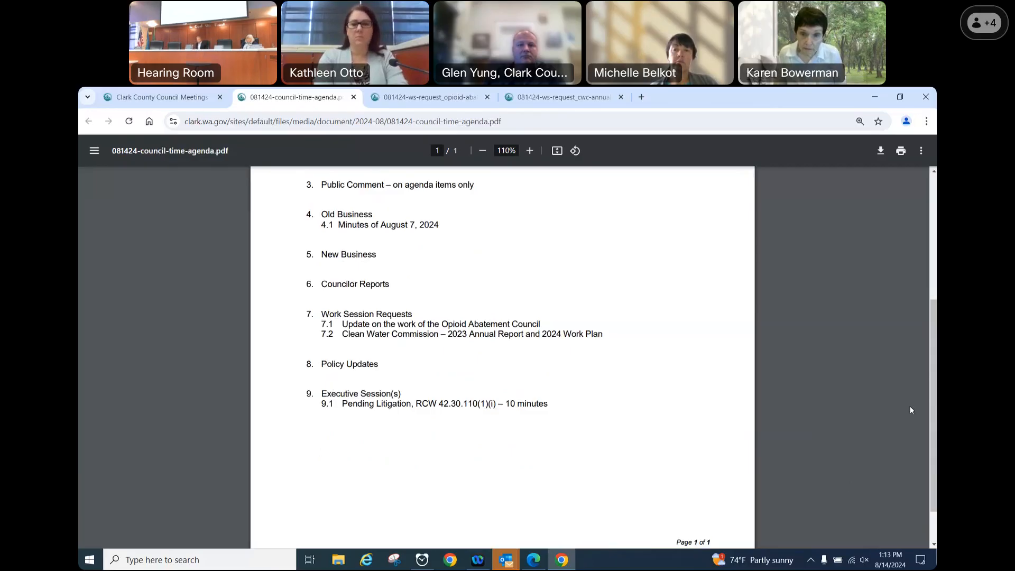
{"action": "mouse_move", "coordinate": [489, 287]}
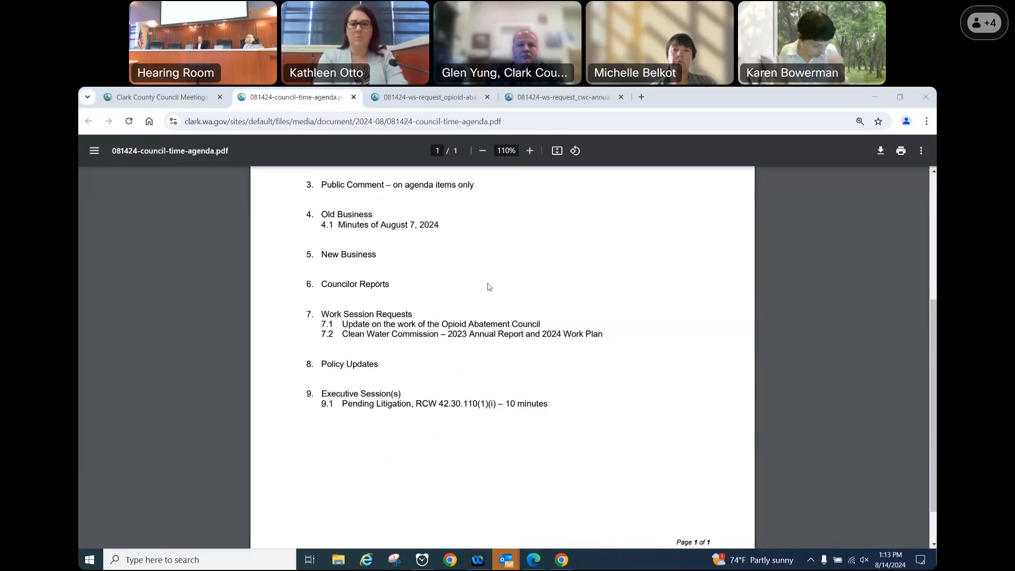
{"action": "mouse_move", "coordinate": [666, 193]}
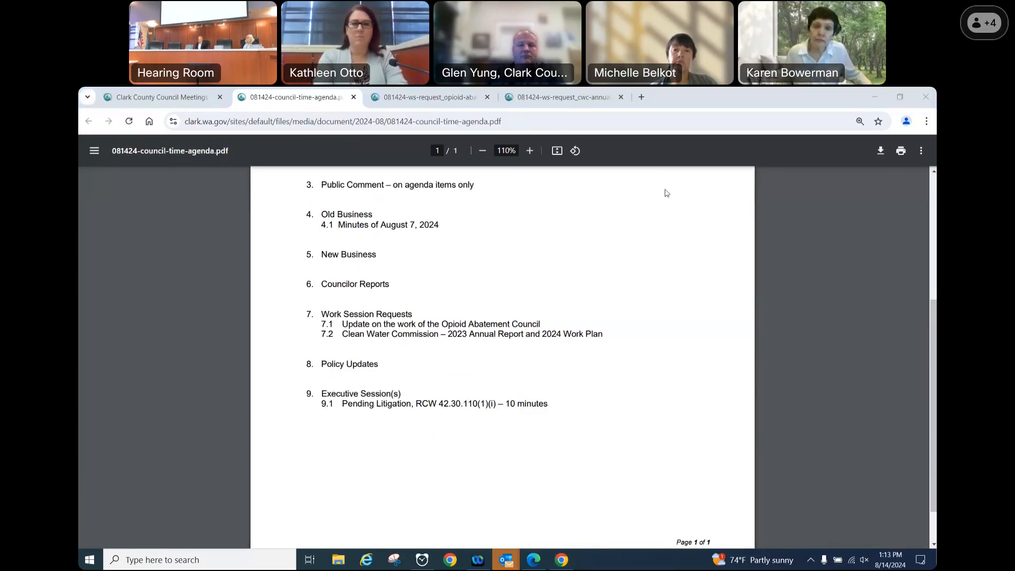
{"action": "mouse_move", "coordinate": [664, 161]}
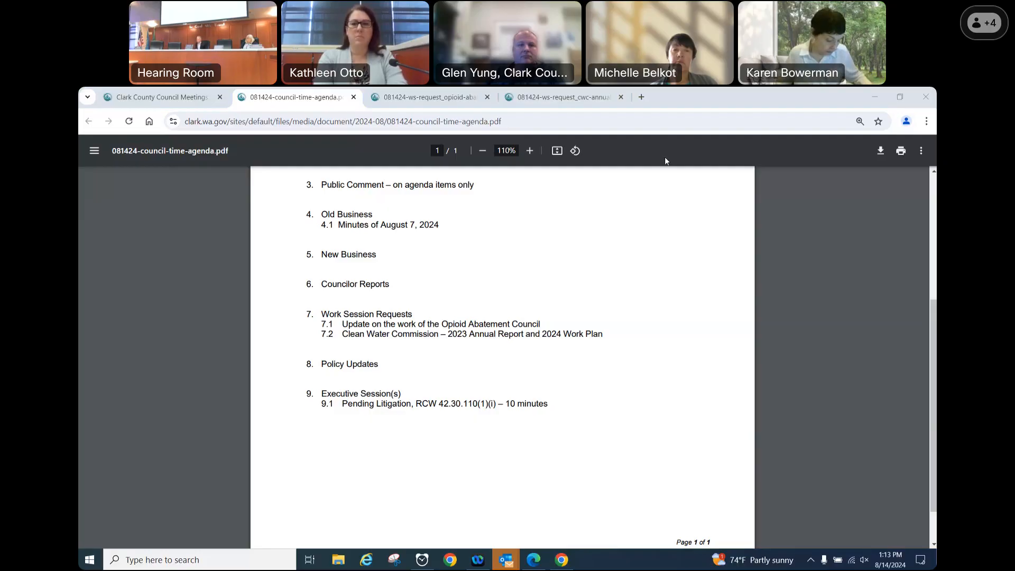
{"action": "mouse_move", "coordinate": [620, 452]}
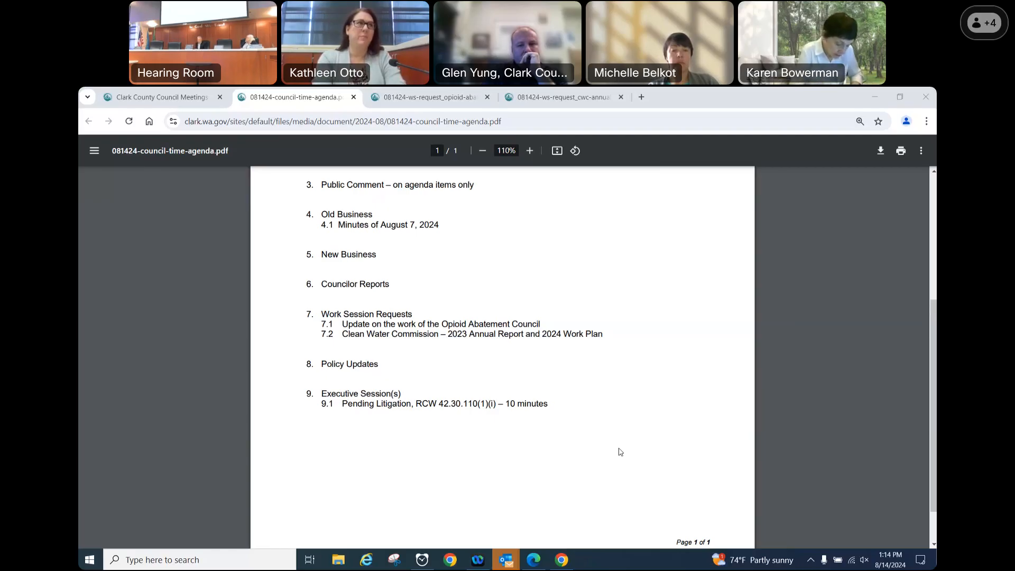
{"action": "mouse_move", "coordinate": [865, 407]}
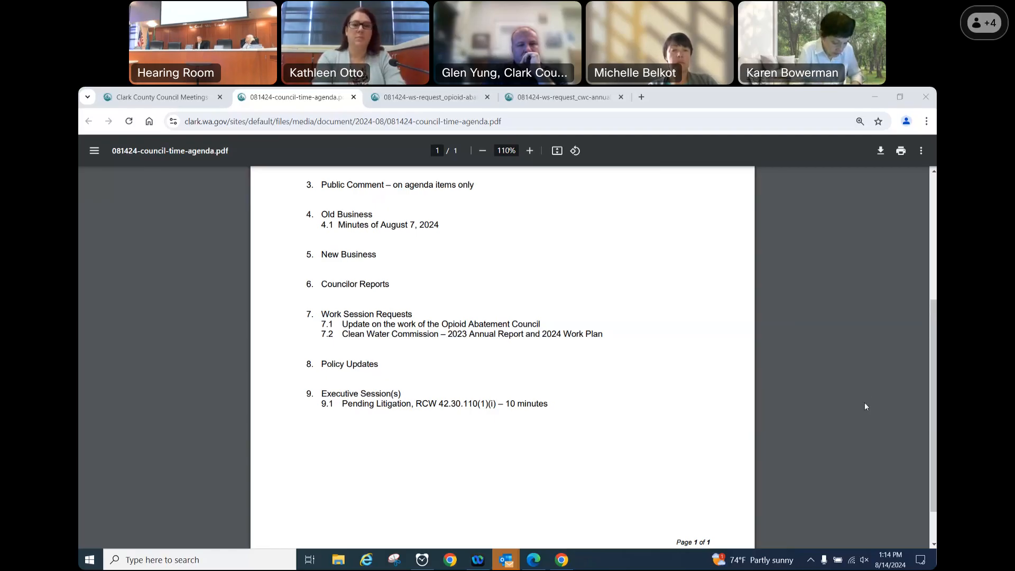
{"action": "mouse_move", "coordinate": [531, 278]}
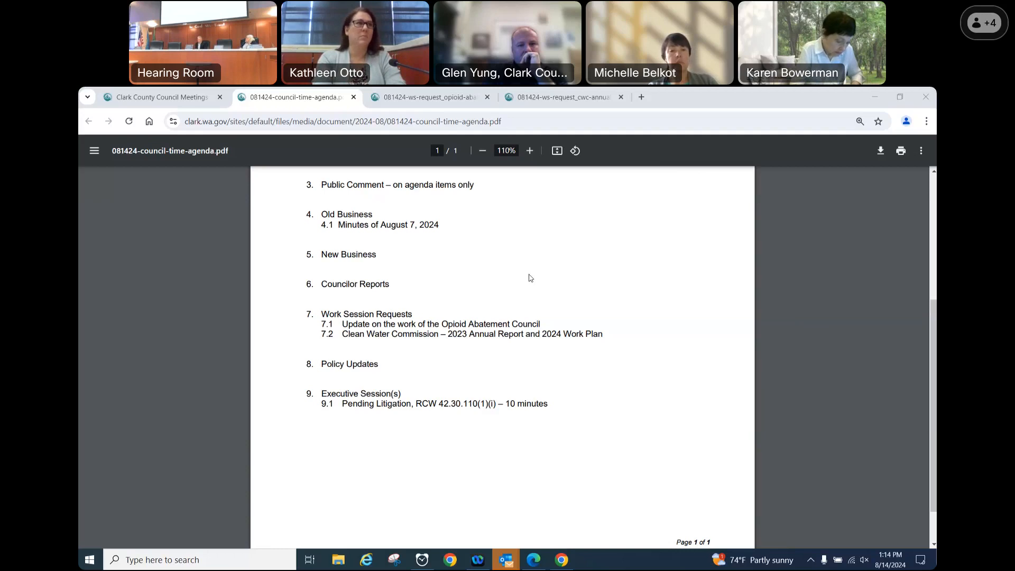
{"action": "mouse_move", "coordinate": [518, 400]}
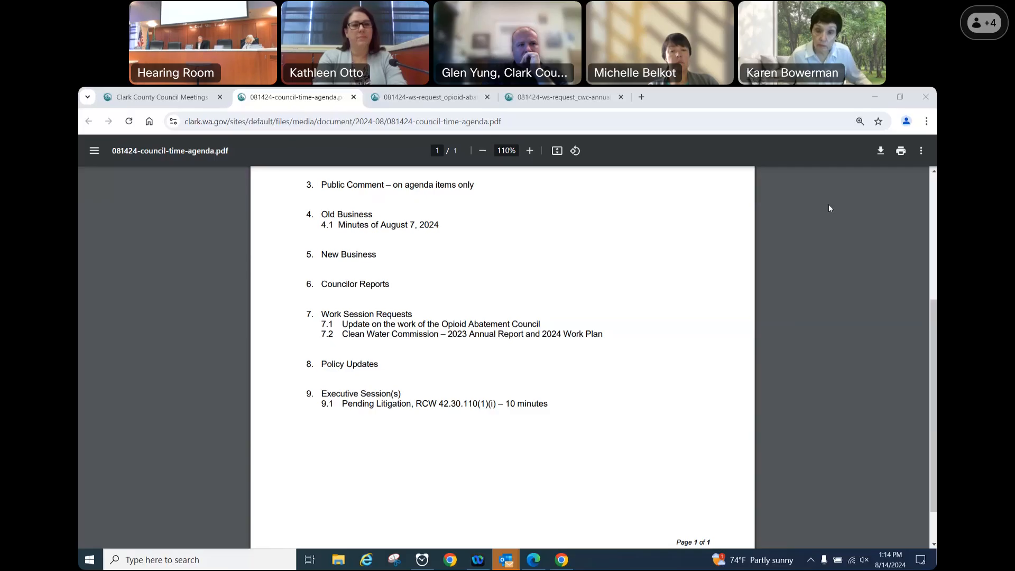
{"action": "mouse_move", "coordinate": [850, 266]}
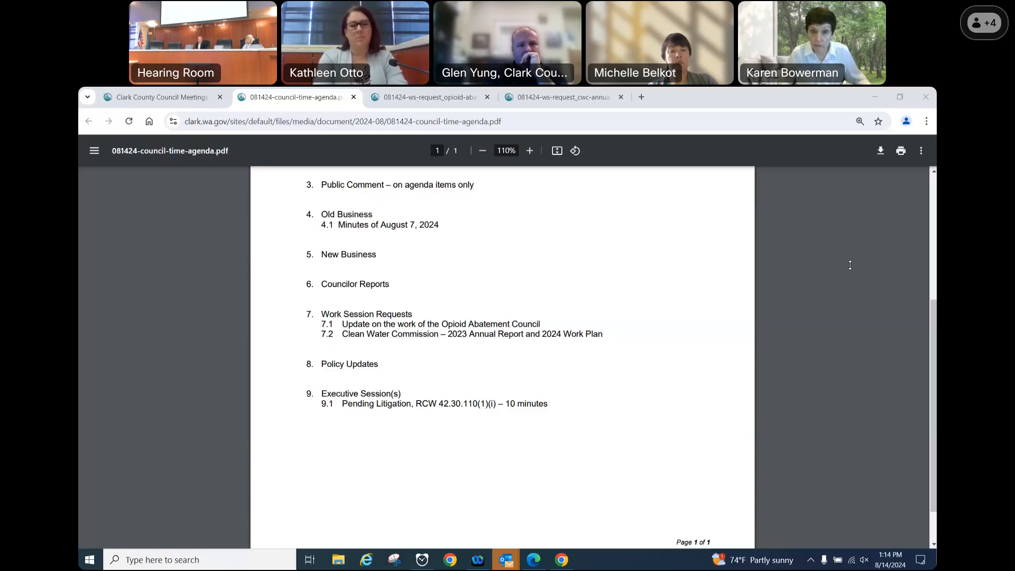
{"action": "mouse_move", "coordinate": [842, 242]}
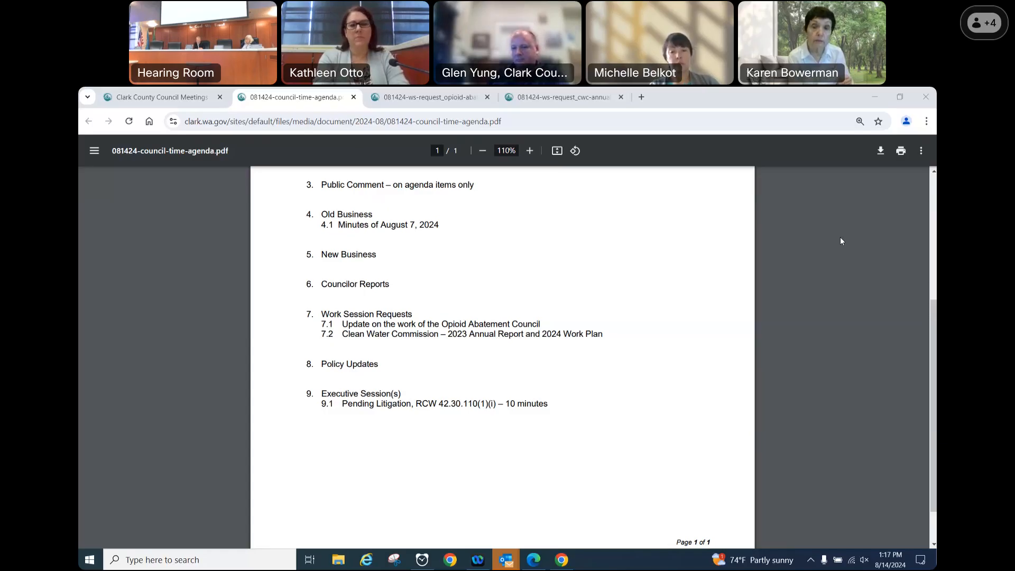
{"action": "mouse_move", "coordinate": [915, 499]}
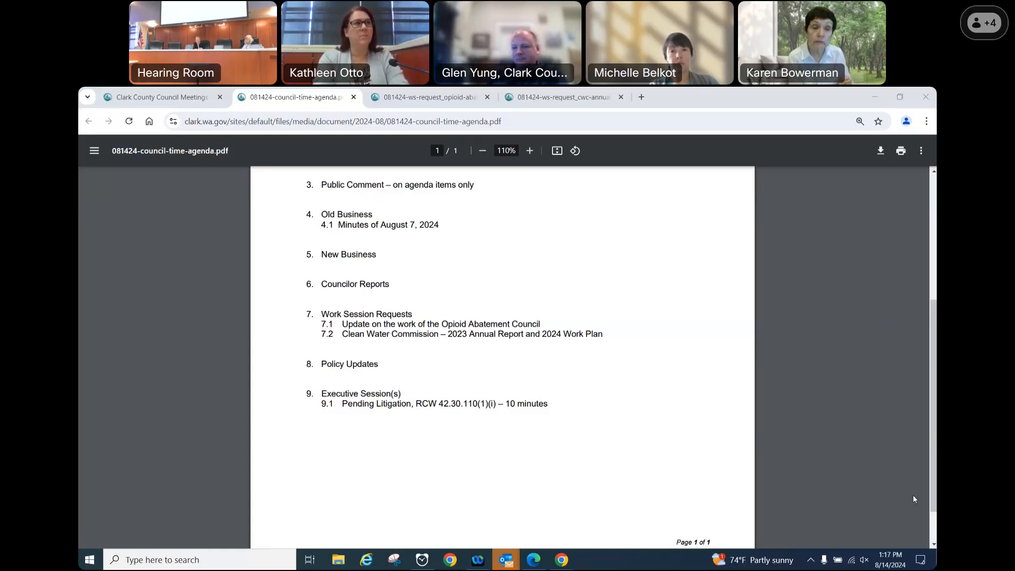
{"action": "mouse_move", "coordinate": [715, 202]}
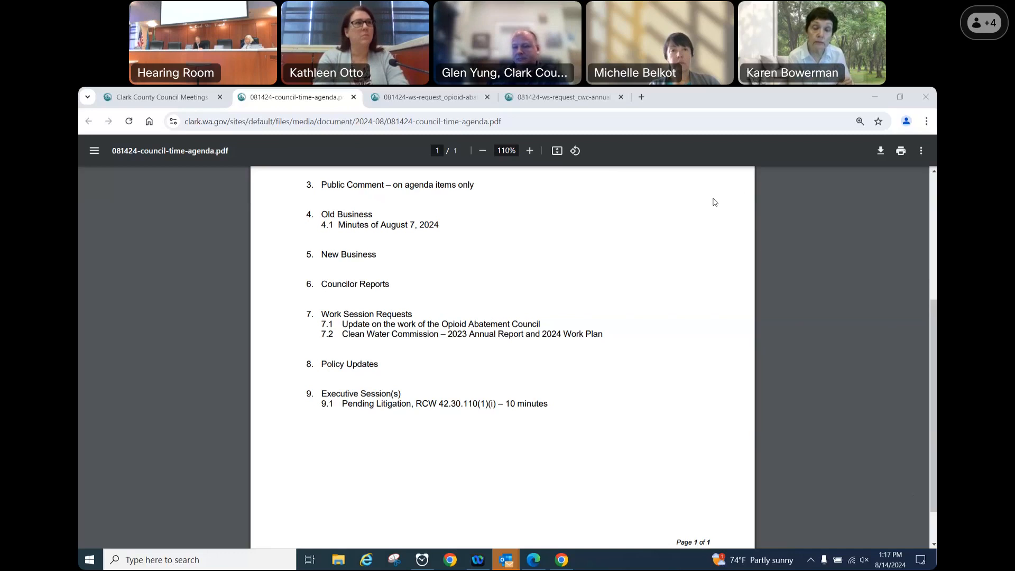
{"action": "mouse_move", "coordinate": [514, 260]}
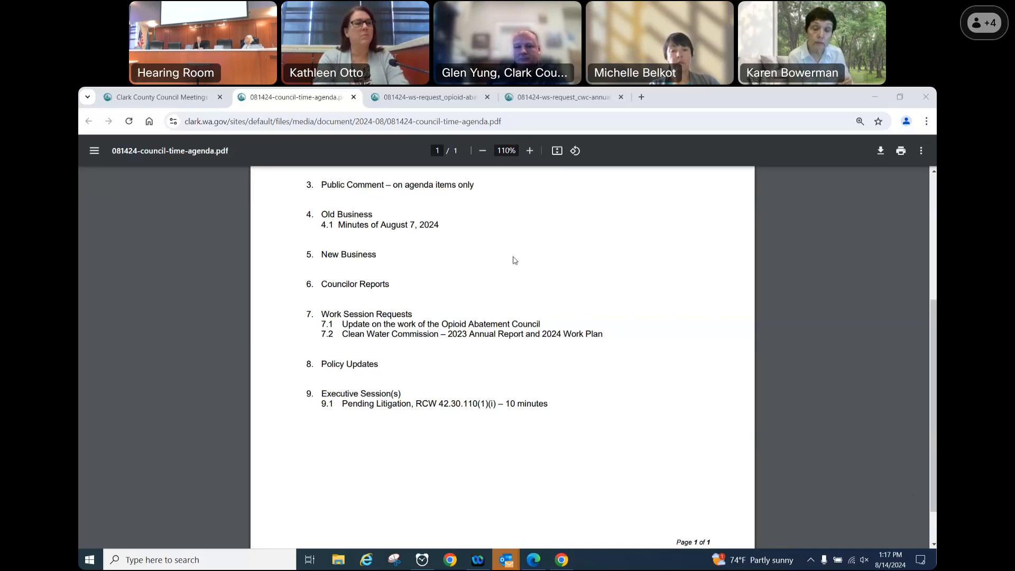
{"action": "mouse_move", "coordinate": [719, 222]}
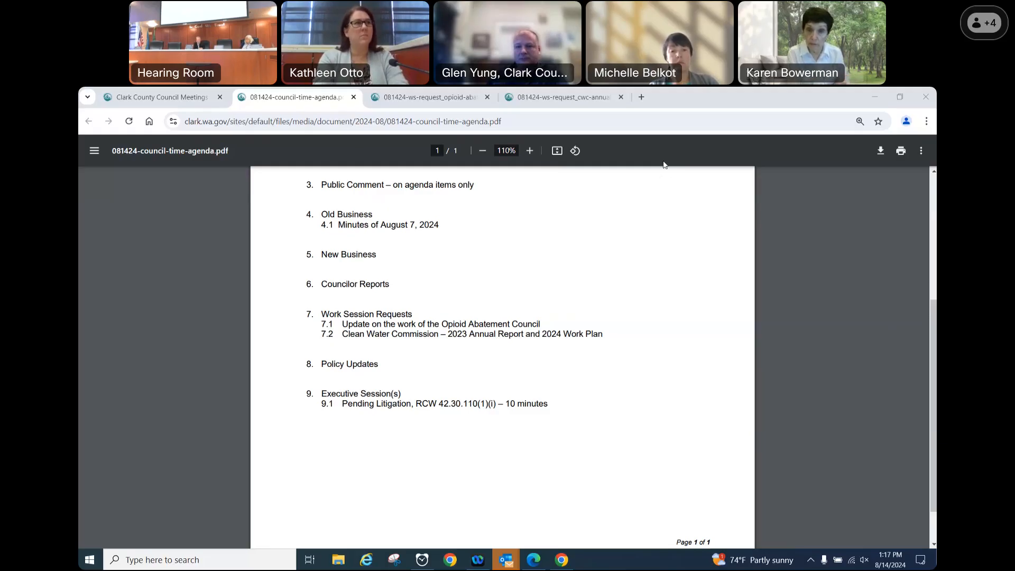
{"action": "mouse_move", "coordinate": [626, 248]}
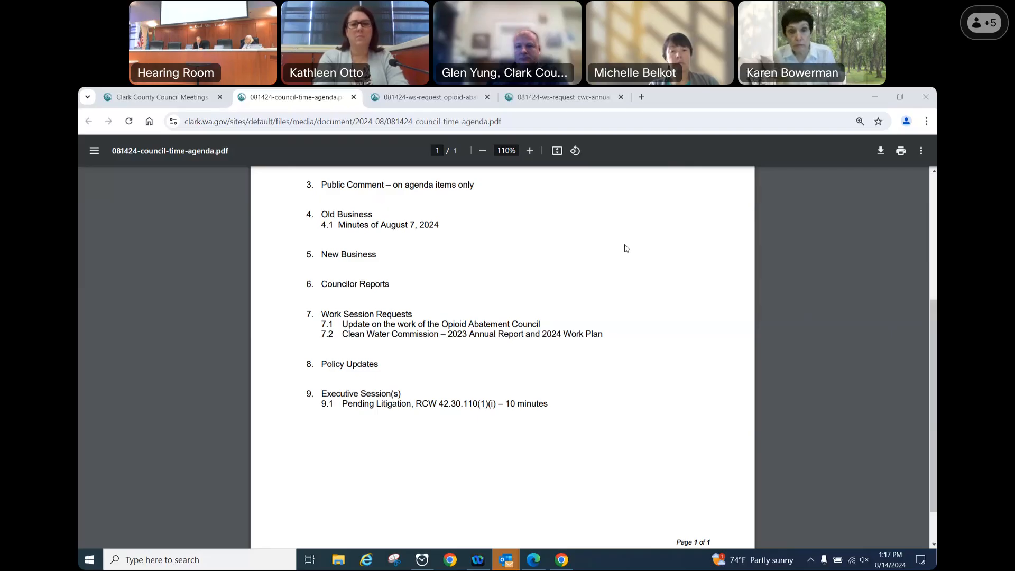
{"action": "mouse_move", "coordinate": [723, 229]}
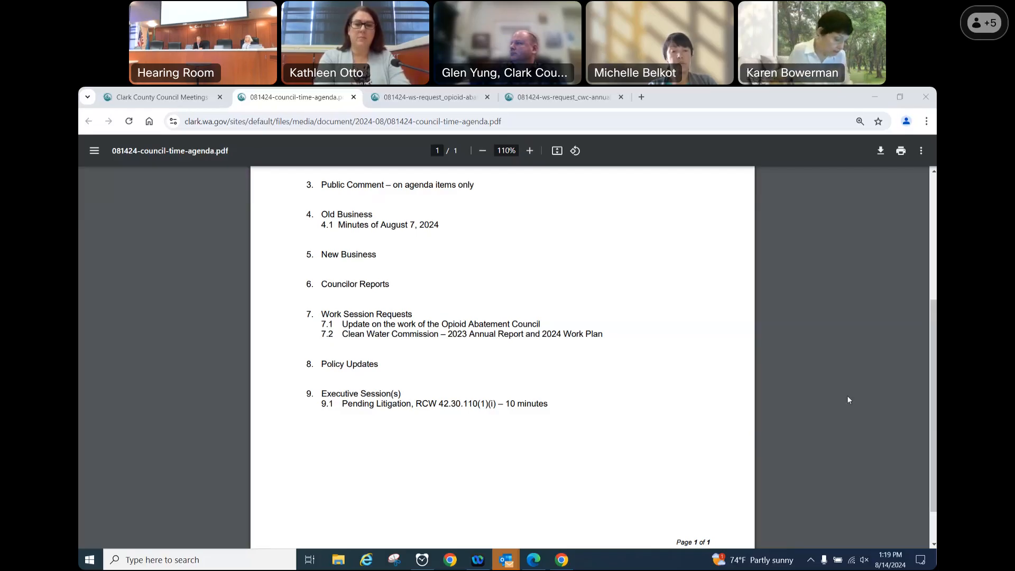
{"action": "mouse_move", "coordinate": [911, 475]}
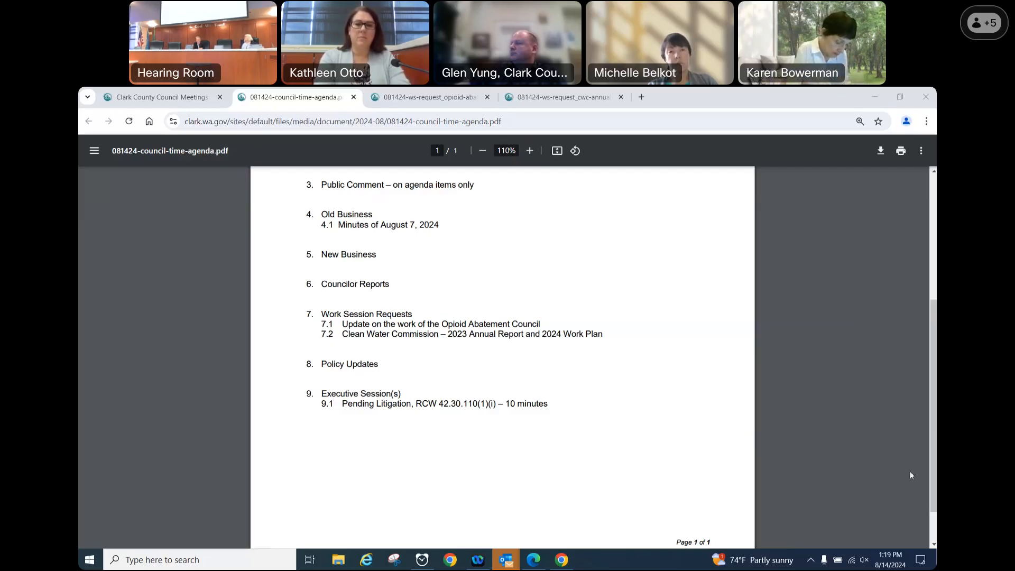
{"action": "mouse_move", "coordinate": [601, 214]}
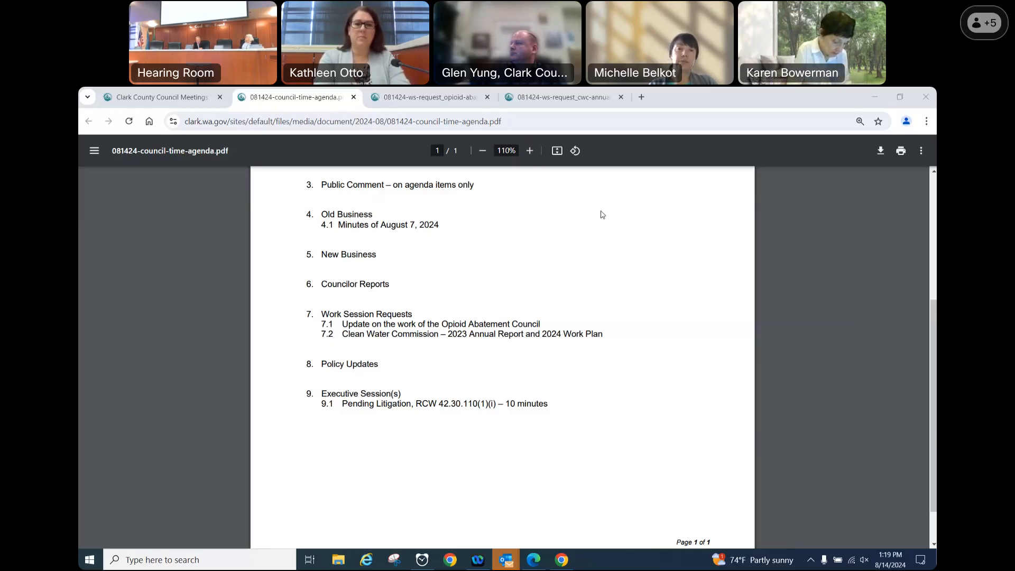
{"action": "mouse_move", "coordinate": [524, 384]}
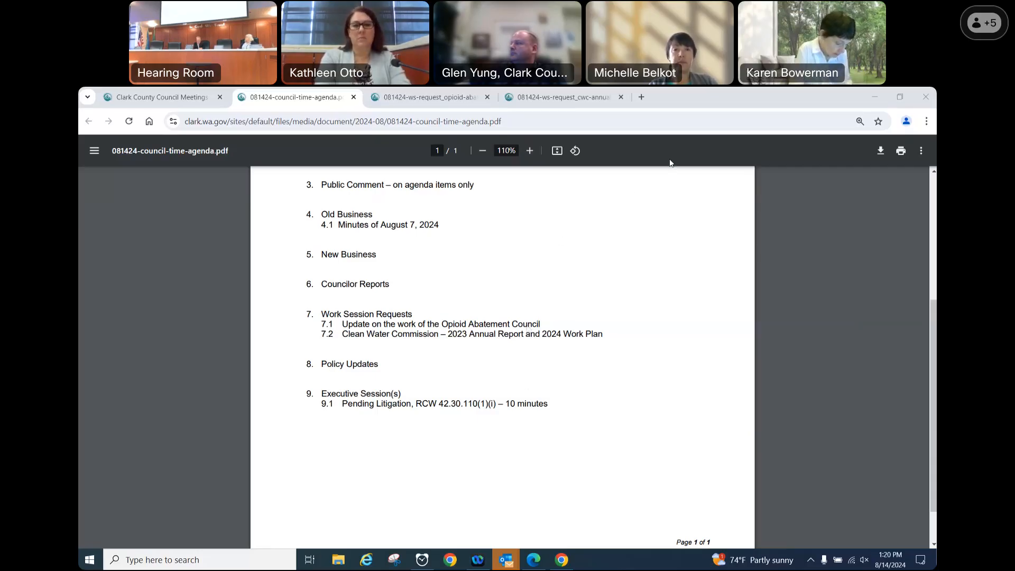
{"action": "mouse_move", "coordinate": [846, 320]}
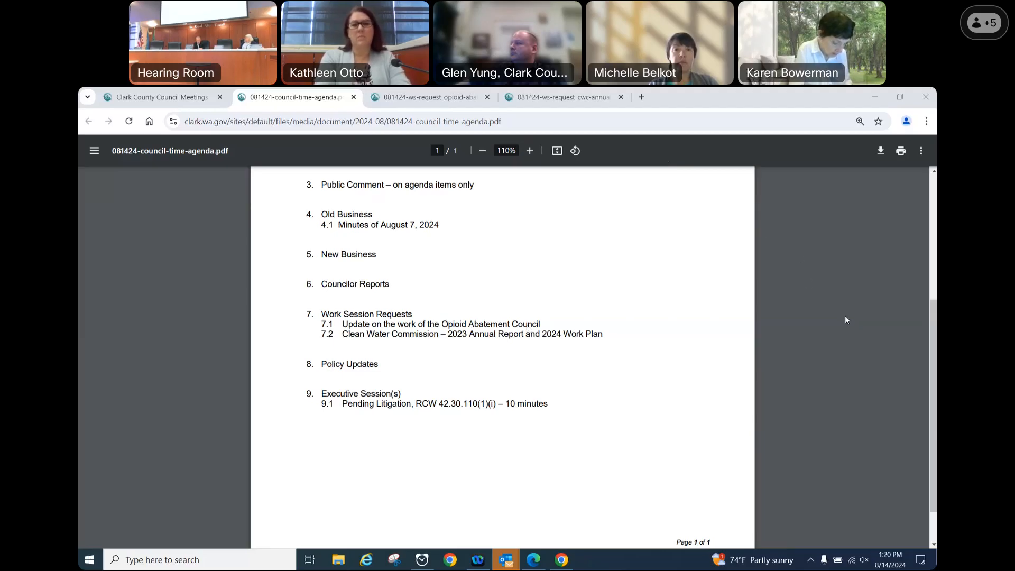
{"action": "mouse_move", "coordinate": [854, 305]}
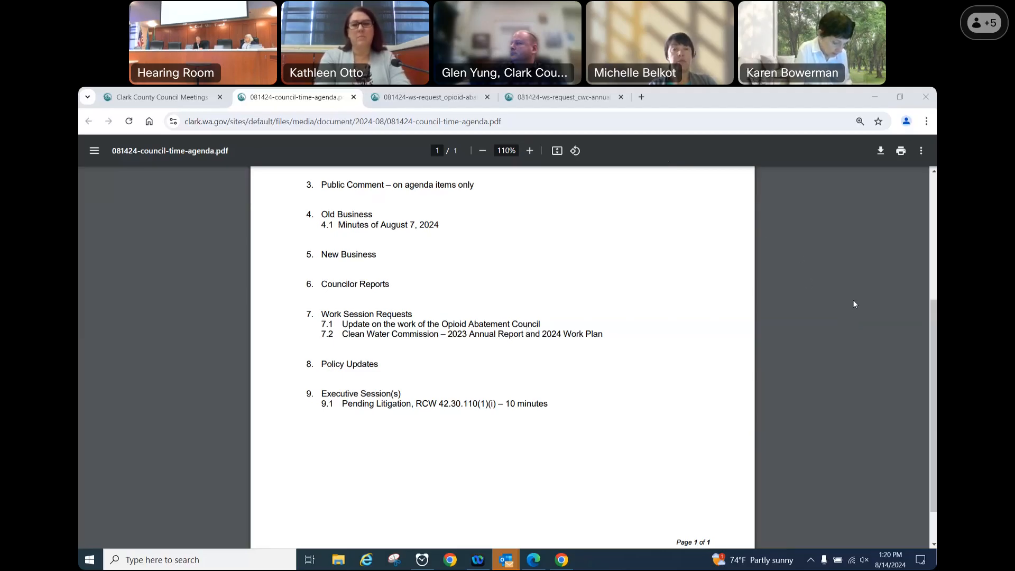
{"action": "mouse_move", "coordinate": [806, 515]}
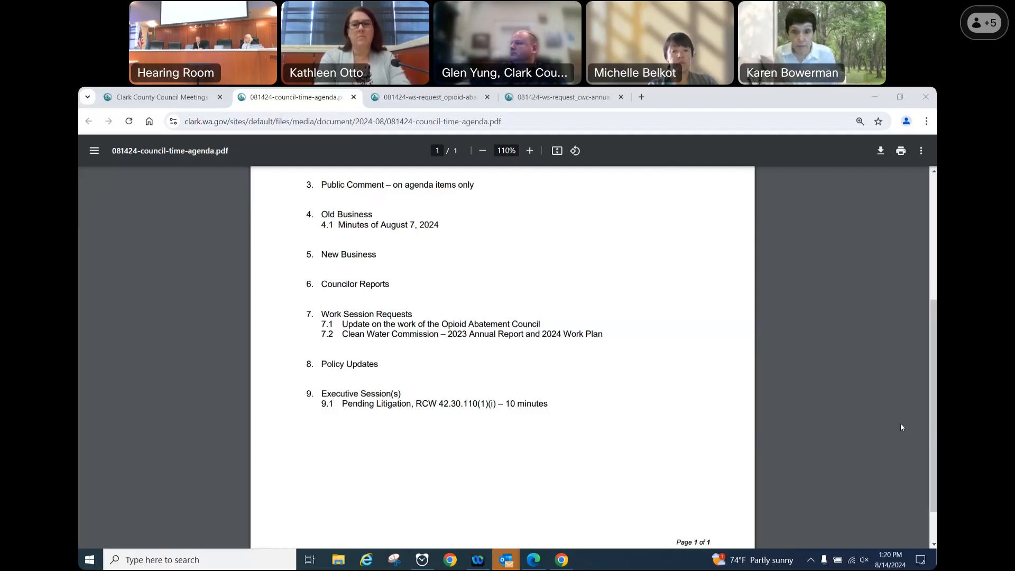
{"action": "mouse_move", "coordinate": [686, 364]}
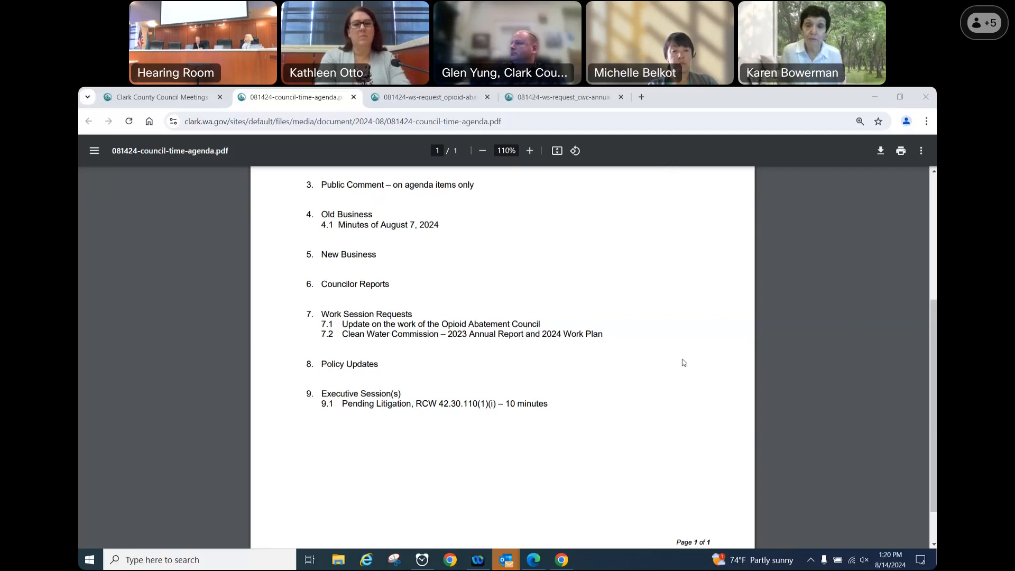
{"action": "mouse_move", "coordinate": [626, 239]}
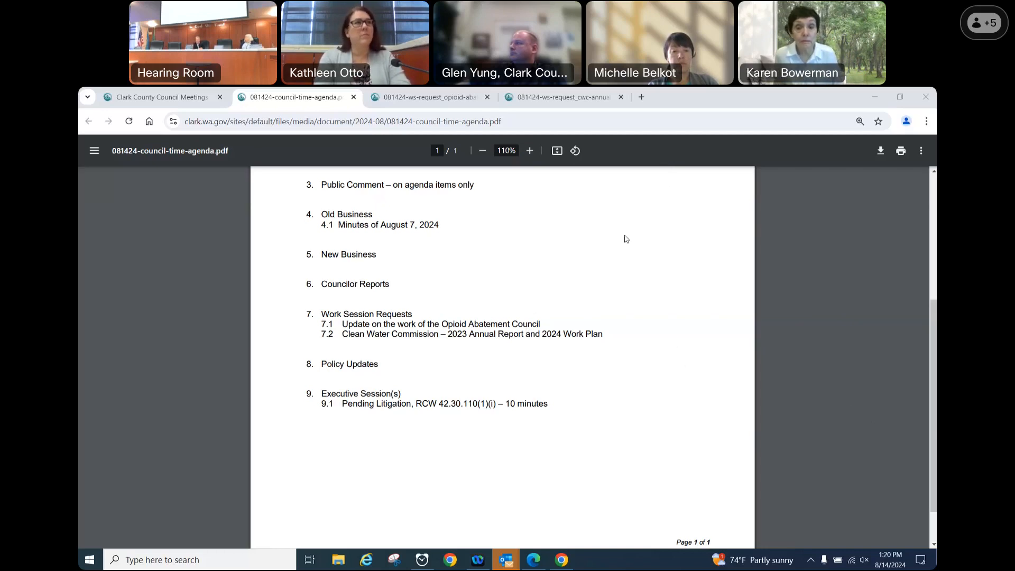
{"action": "mouse_move", "coordinate": [812, 522]}
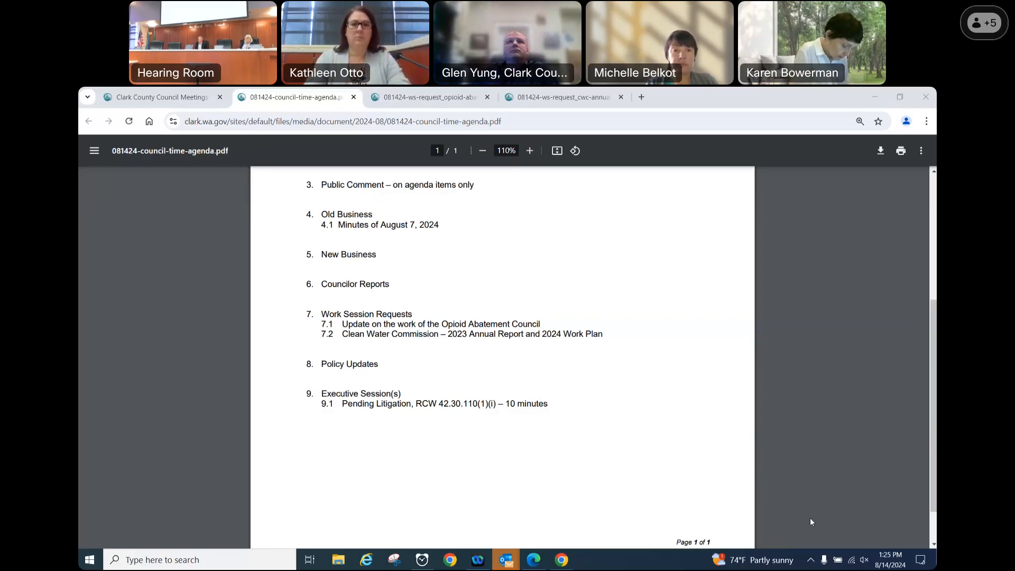
{"action": "mouse_move", "coordinate": [854, 254]}
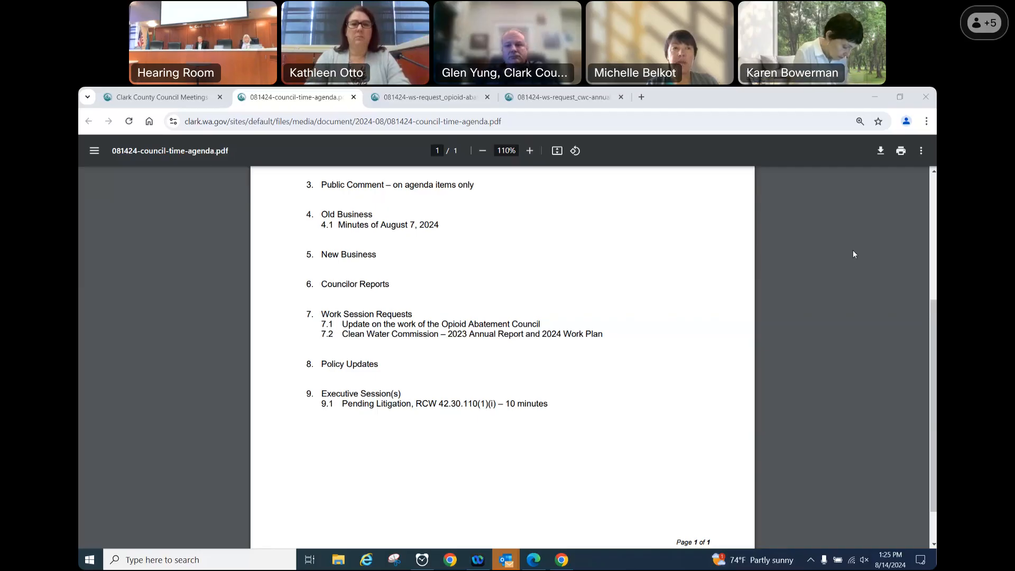
{"action": "mouse_move", "coordinate": [578, 509]}
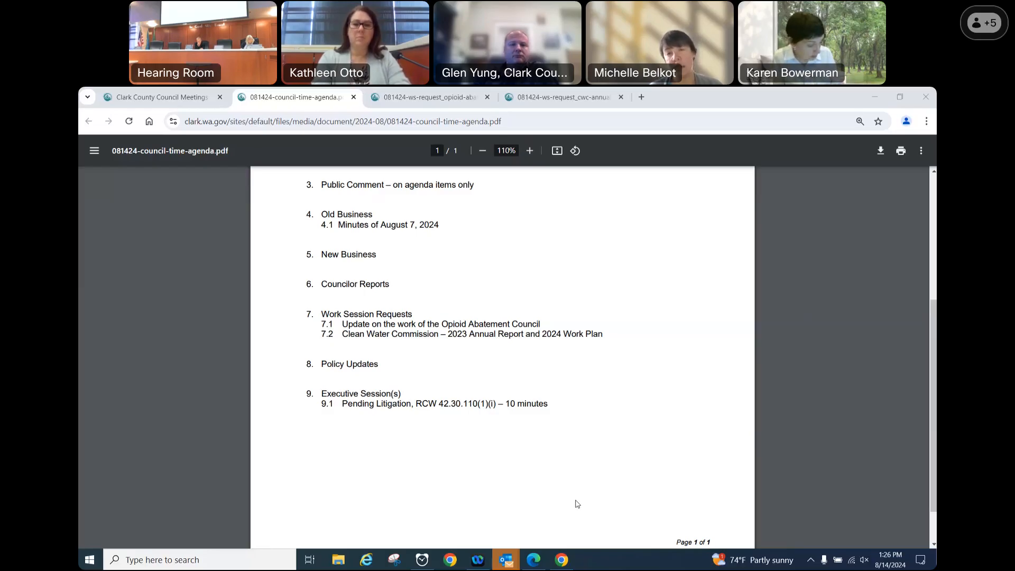
{"action": "mouse_move", "coordinate": [582, 483]}
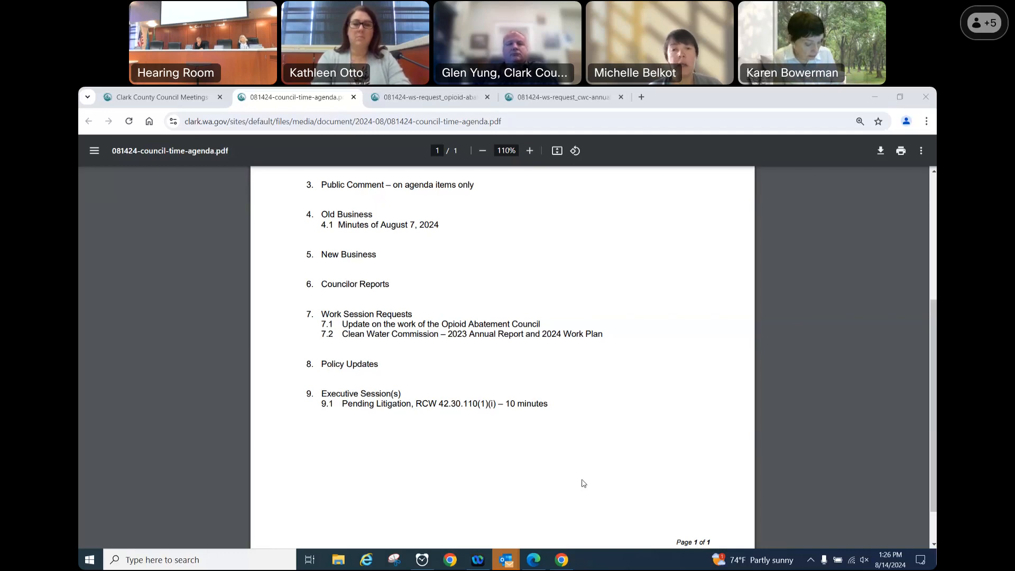
{"action": "mouse_move", "coordinate": [505, 226]}
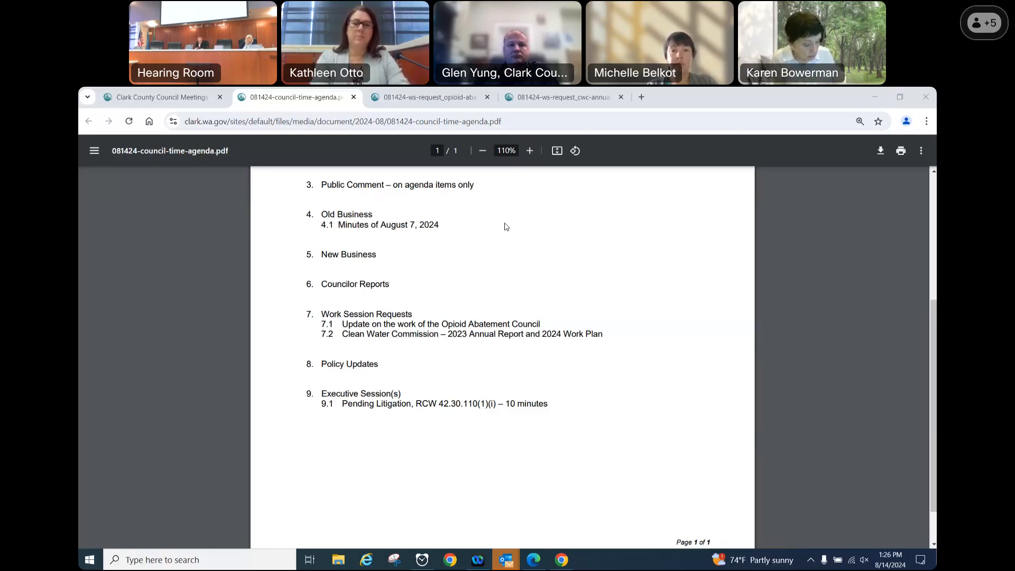
{"action": "mouse_move", "coordinate": [912, 479]}
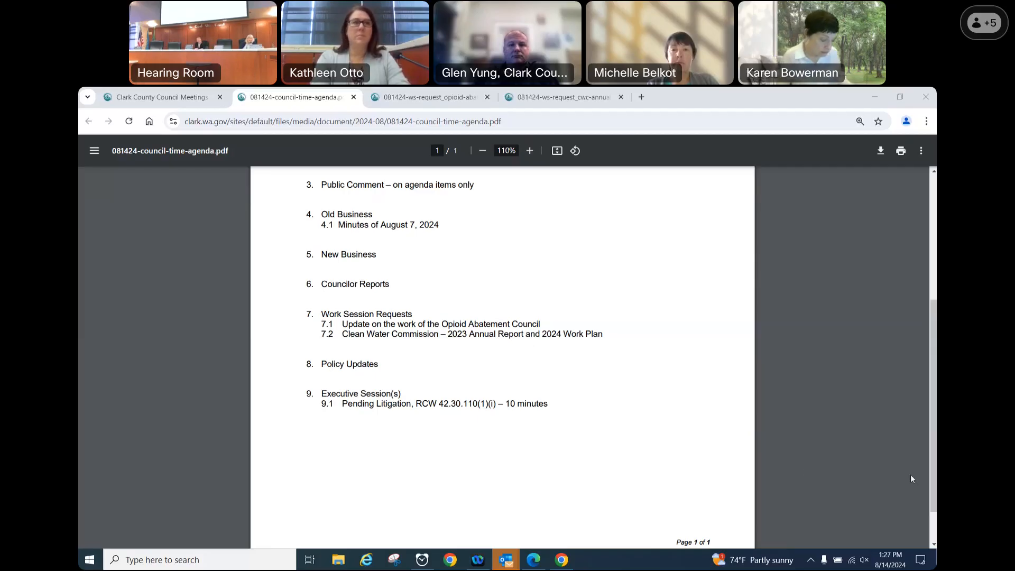
{"action": "mouse_move", "coordinate": [549, 301]}
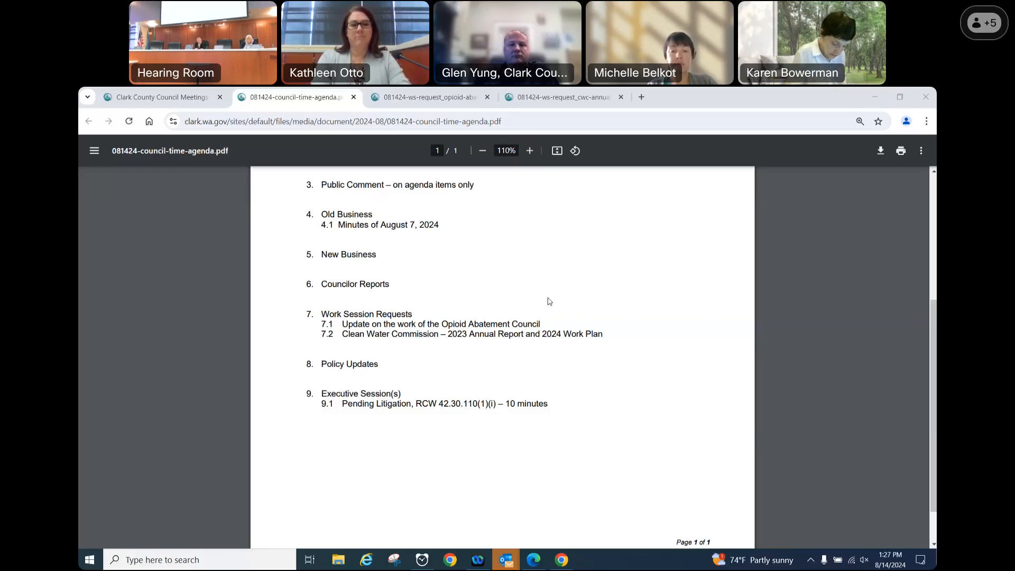
{"action": "mouse_move", "coordinate": [512, 379]}
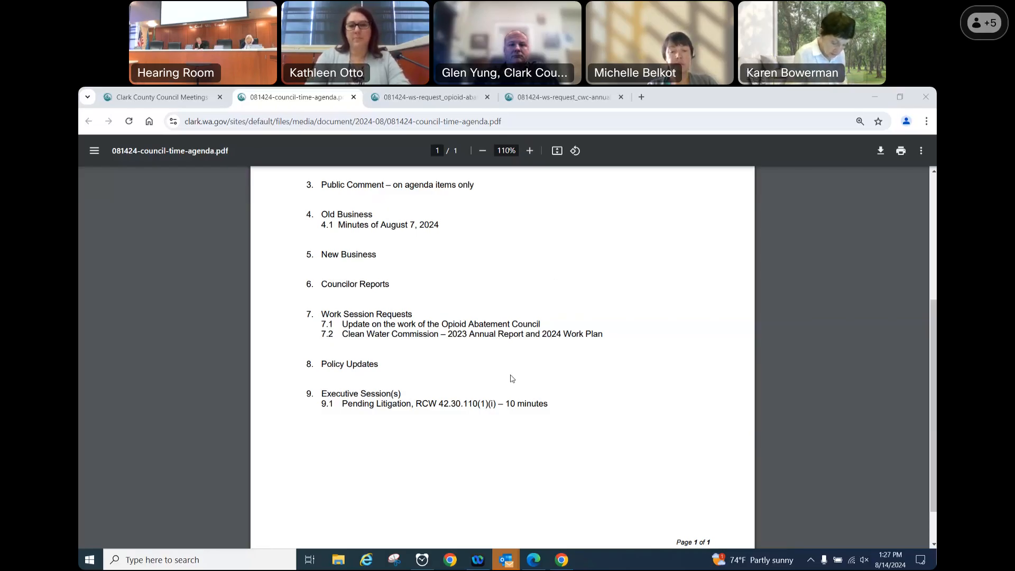
{"action": "mouse_move", "coordinate": [665, 157]}
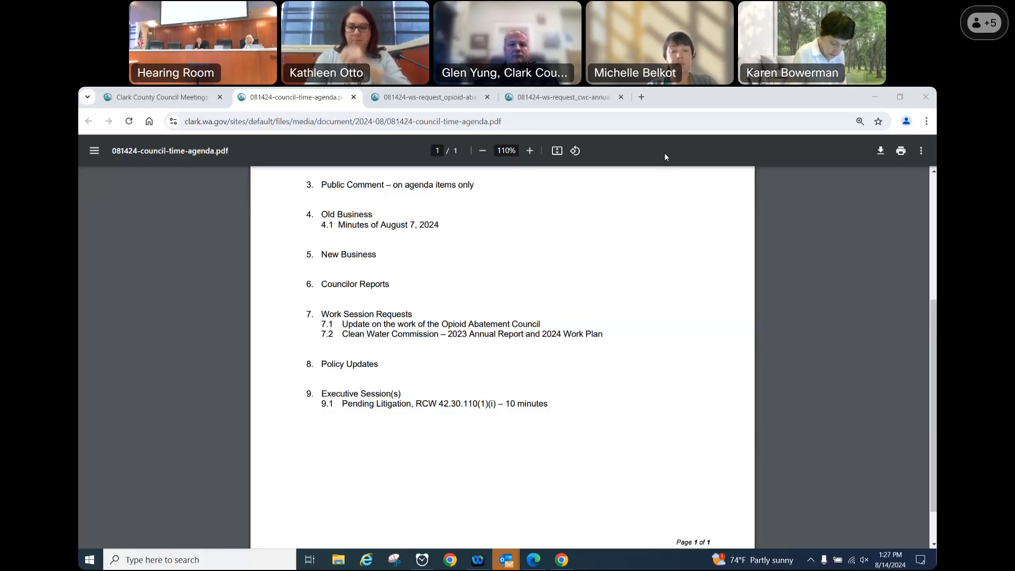
{"action": "mouse_move", "coordinate": [658, 292]}
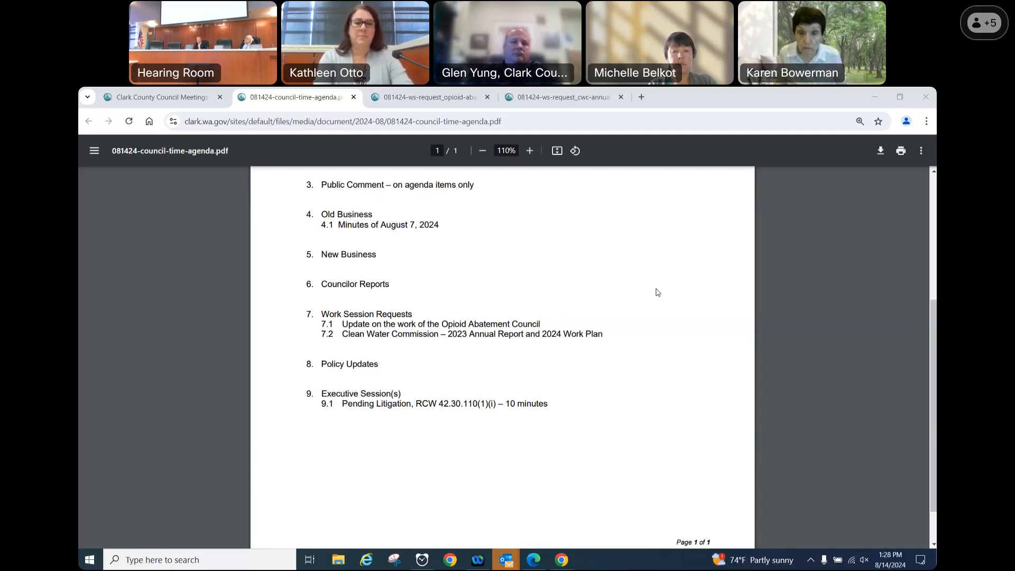
{"action": "mouse_move", "coordinate": [585, 258]}
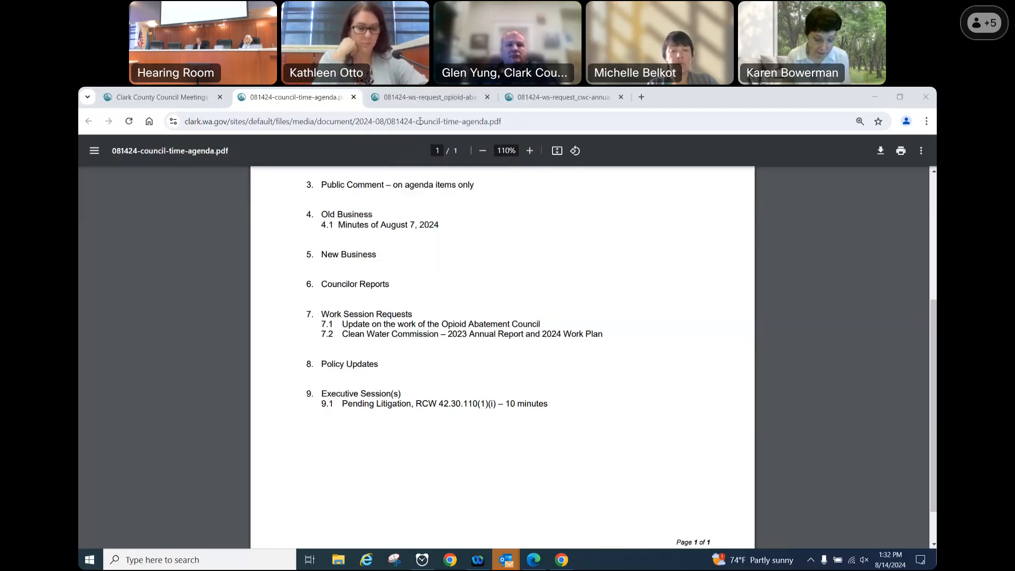
Step: Show the Opioid Abatement Council work session request PDF, enlarged for reading
{"action": "left_click", "coordinate": [428, 96]}
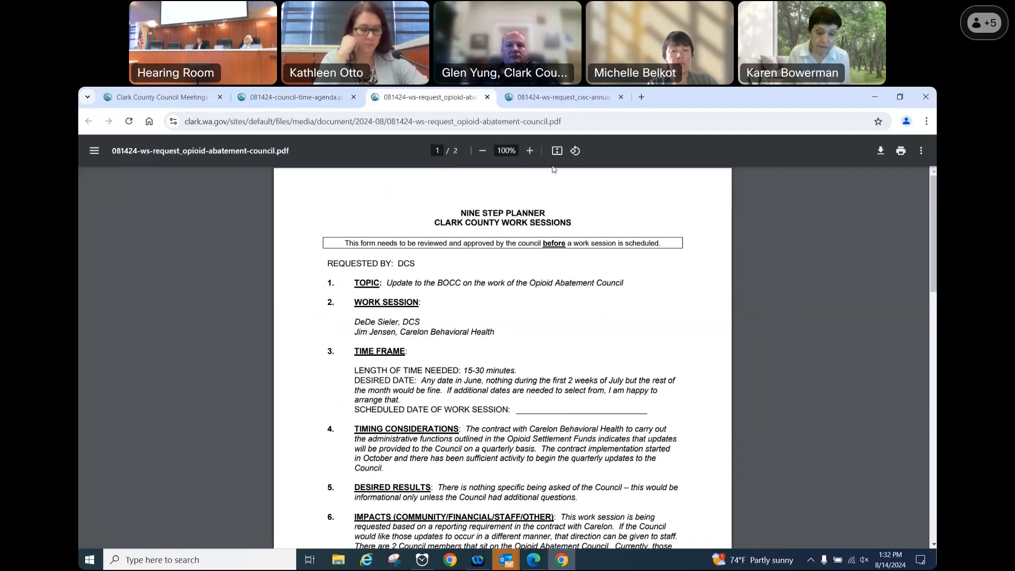
{"action": "left_click", "coordinate": [530, 150]}
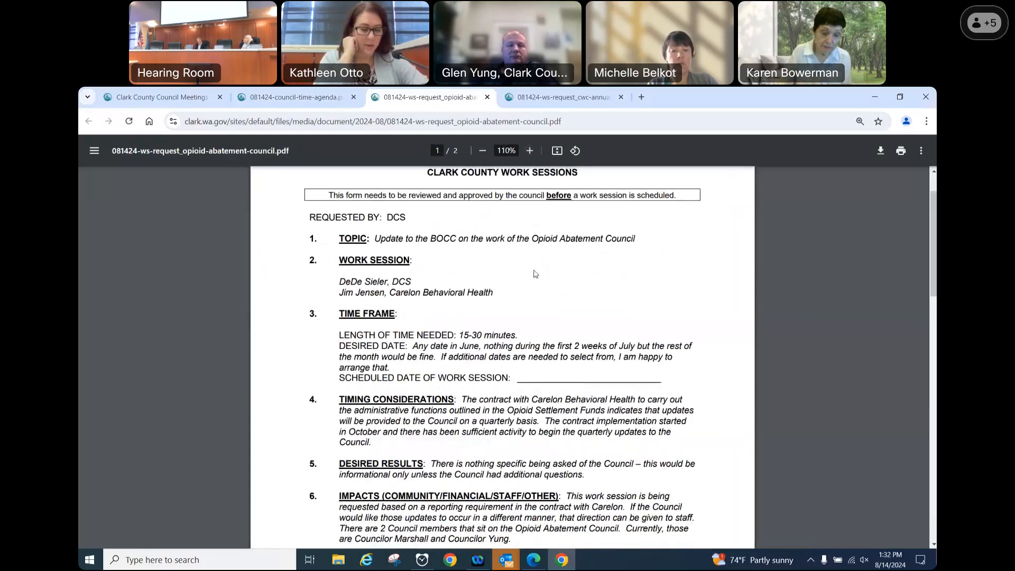
{"action": "mouse_move", "coordinate": [587, 293]}
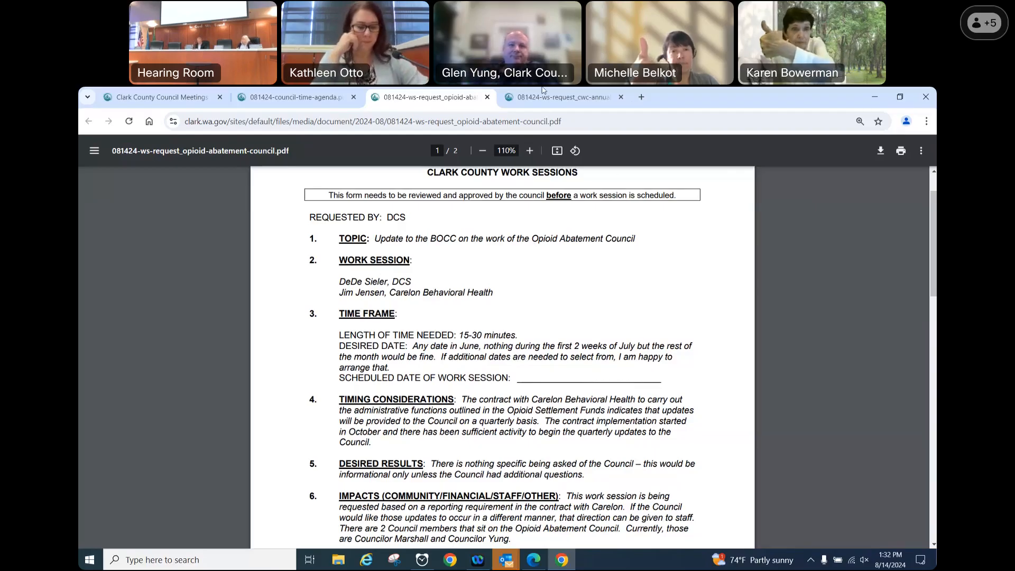
Step: Show the cwc-annual-report work session request and close the opioid-abatement-council tab
{"action": "left_click", "coordinate": [562, 97]}
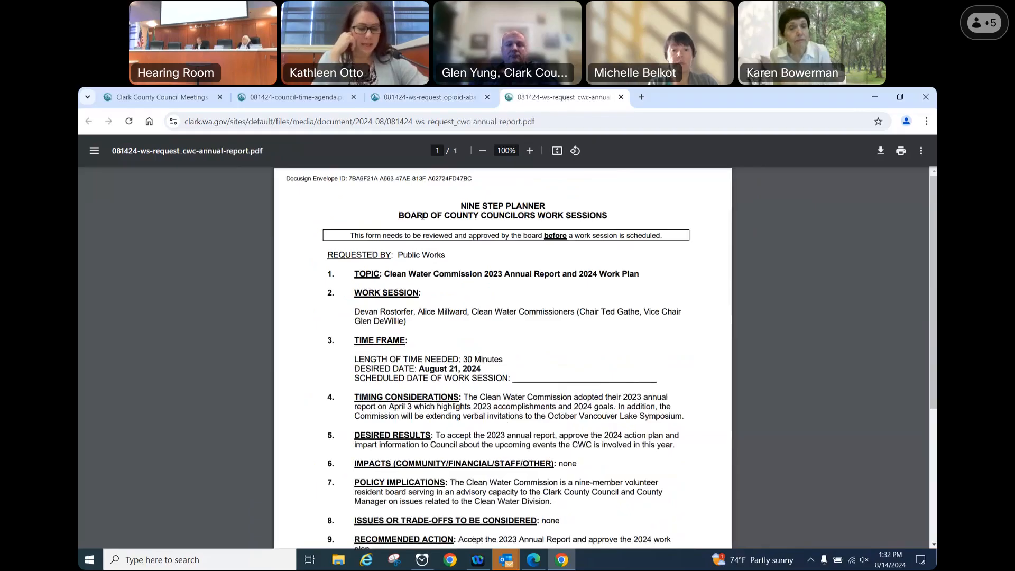
{"action": "mouse_move", "coordinate": [428, 96]}
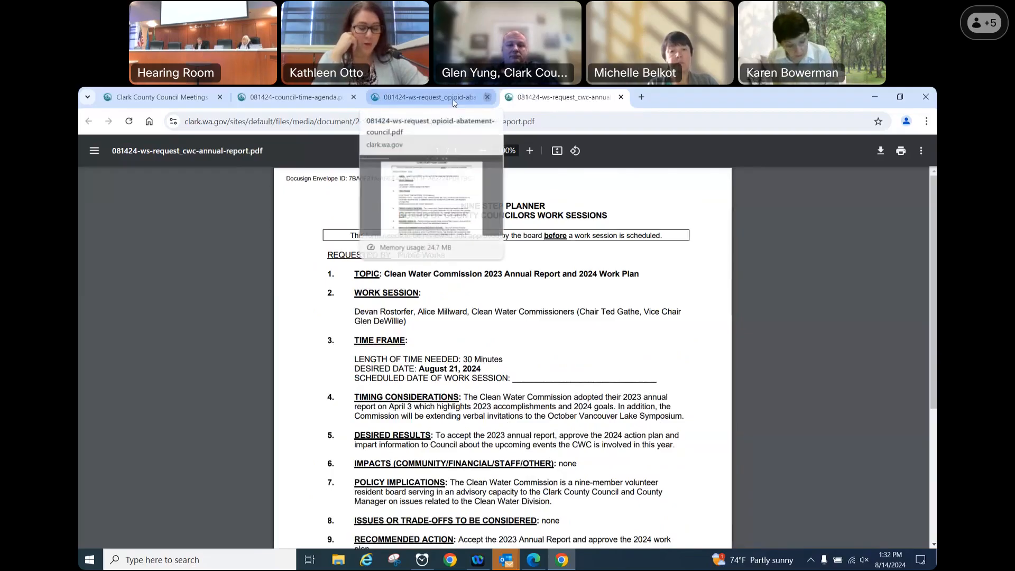
{"action": "left_click", "coordinate": [488, 97]}
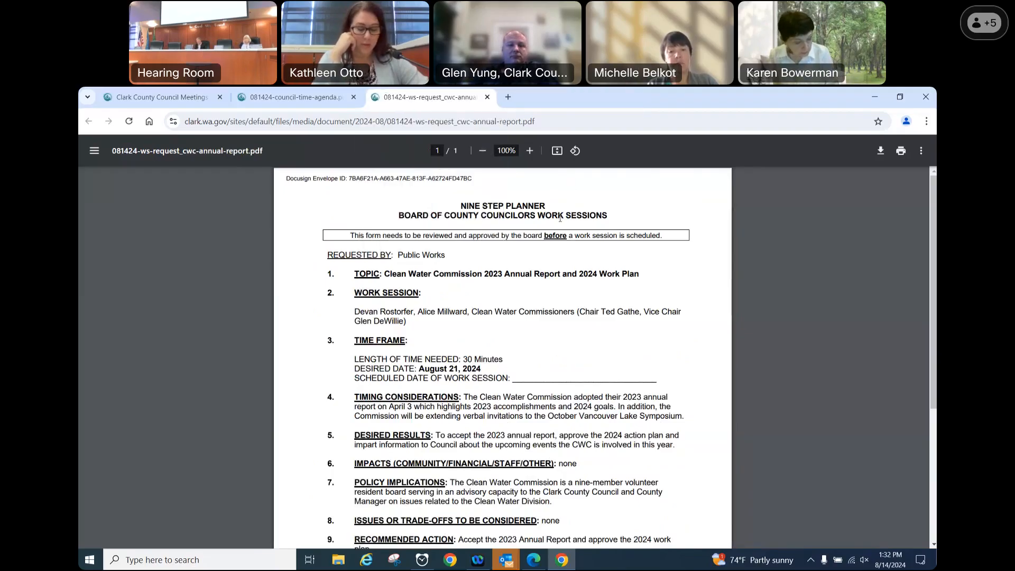
{"action": "mouse_move", "coordinate": [555, 243]}
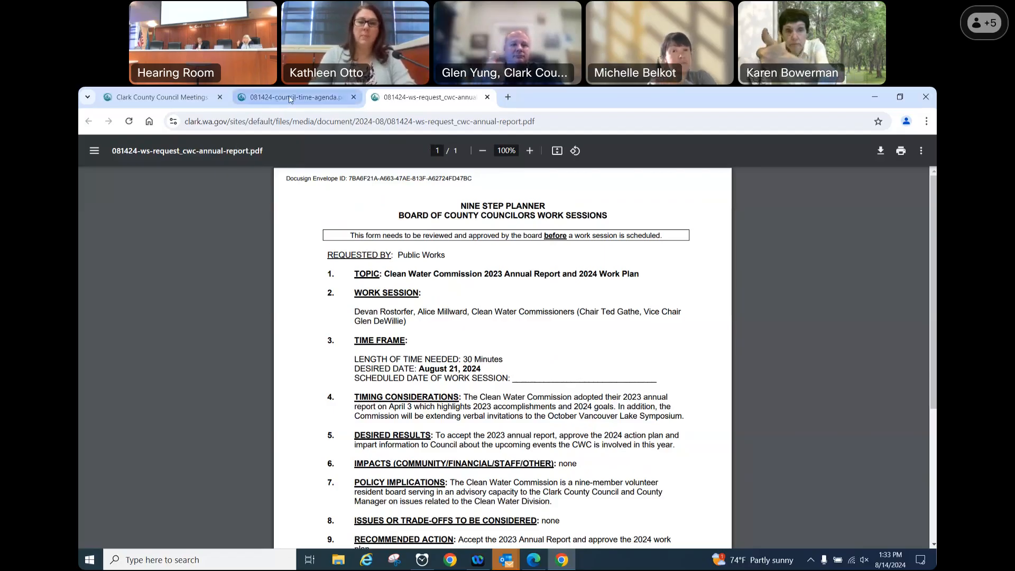
Step: Switch to the 081424-council-time-agenda.pdf tab showing items 3 through 9
{"action": "left_click", "coordinate": [295, 97]}
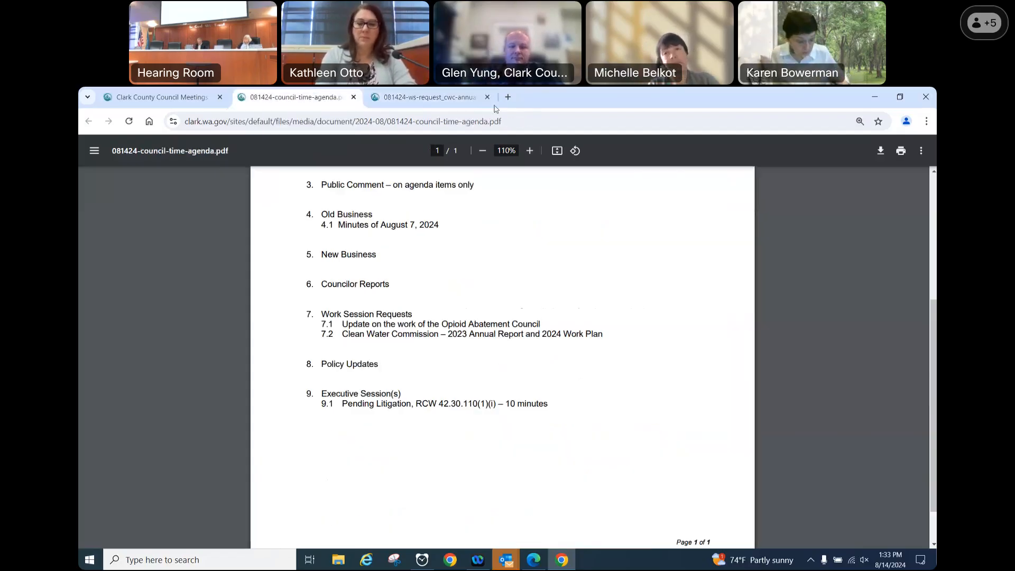
{"action": "mouse_move", "coordinate": [631, 327]}
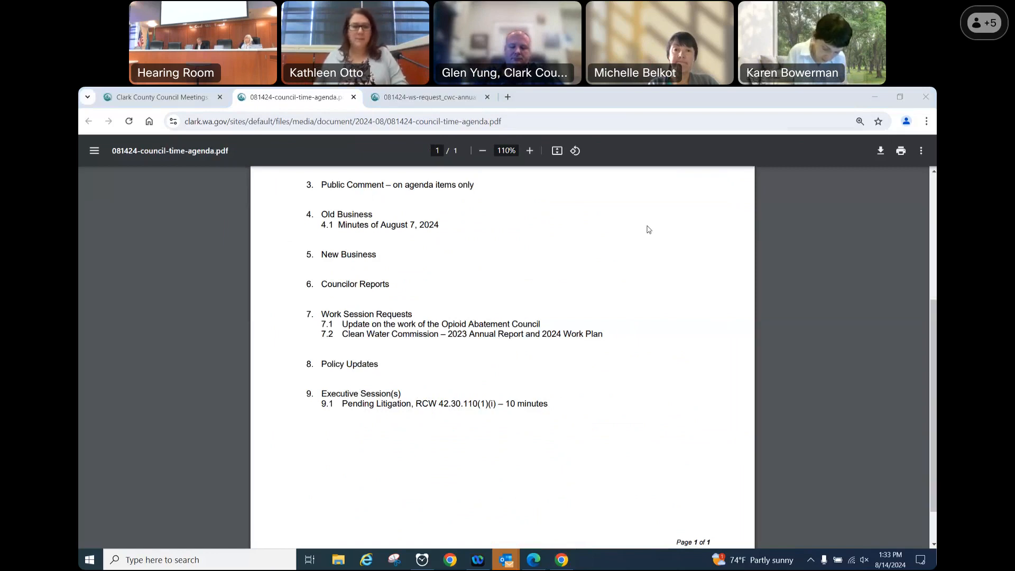
{"action": "mouse_move", "coordinate": [586, 193]}
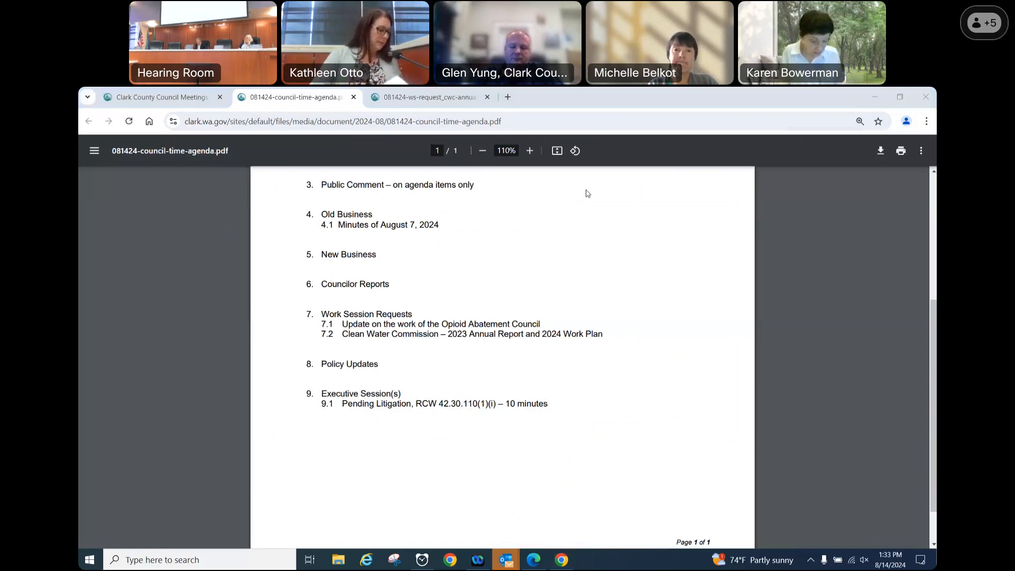
{"action": "mouse_move", "coordinate": [614, 150]}
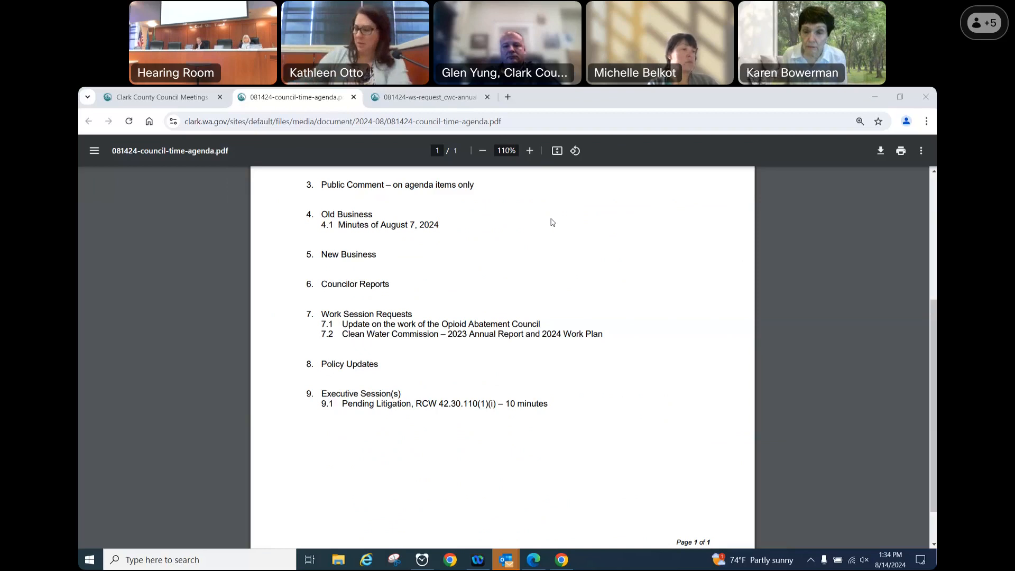
{"action": "mouse_move", "coordinate": [573, 220]}
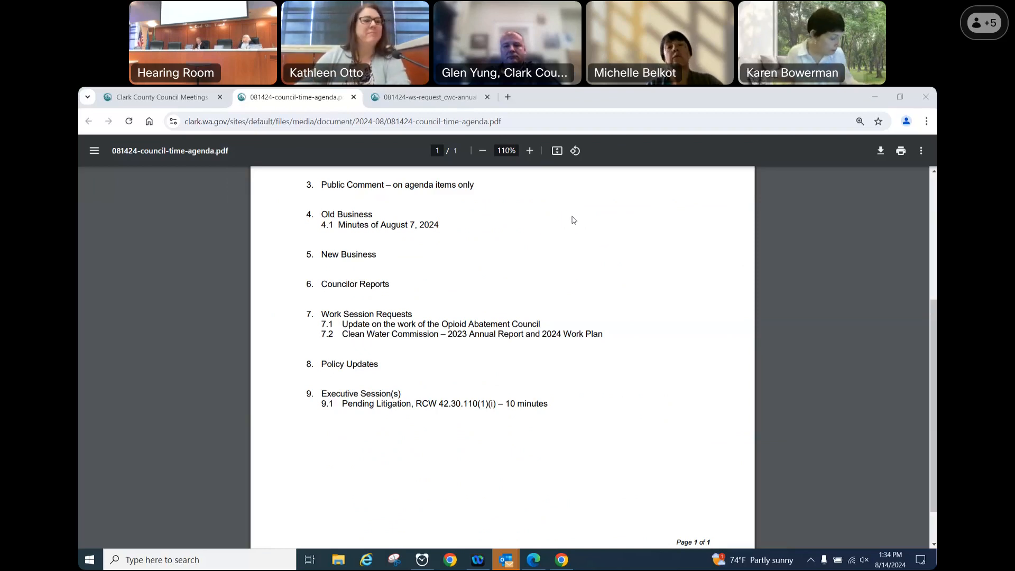
{"action": "mouse_move", "coordinate": [615, 221]}
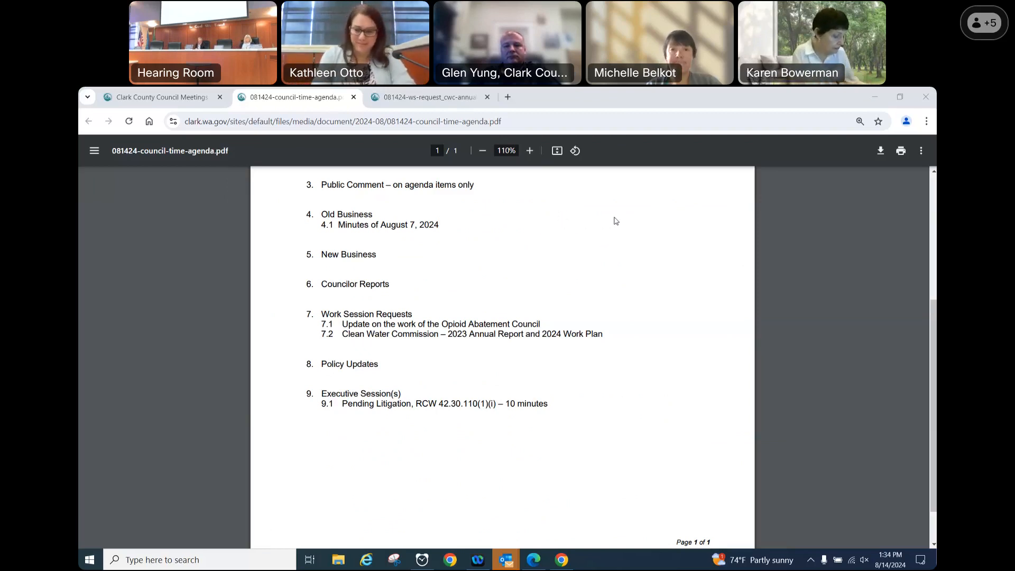
{"action": "mouse_move", "coordinate": [554, 220]}
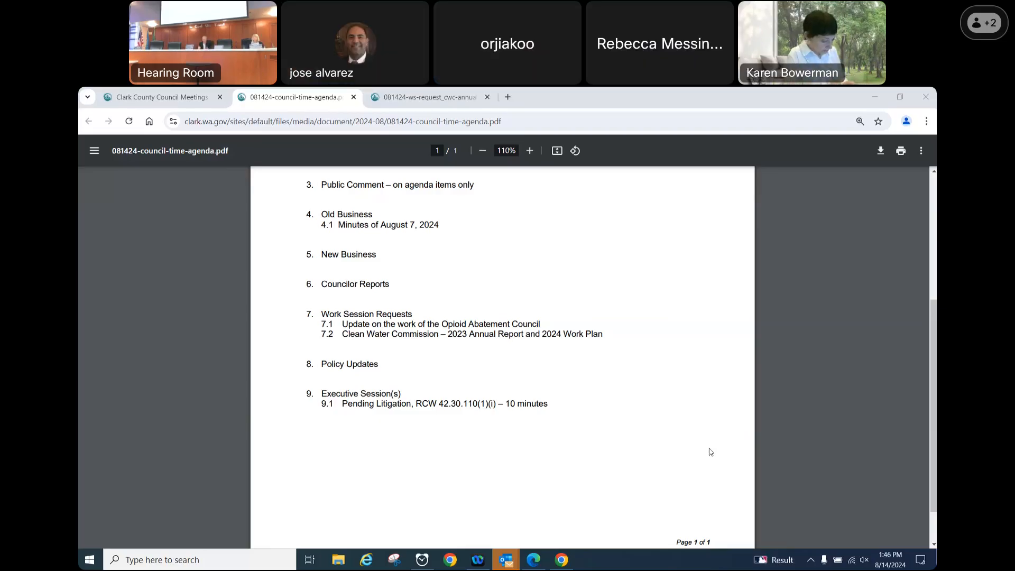
{"action": "mouse_move", "coordinate": [815, 299]}
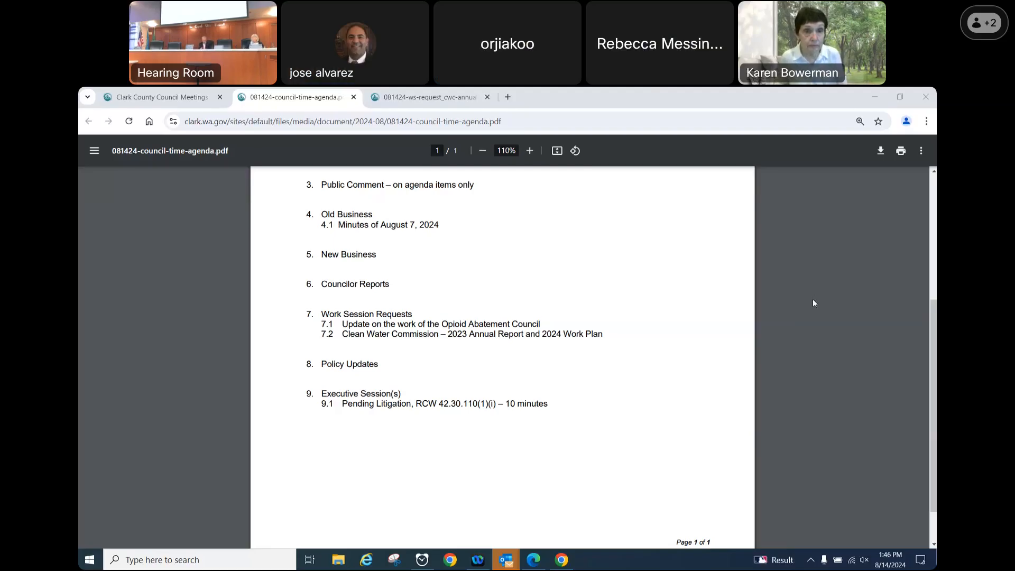
{"action": "mouse_move", "coordinate": [310, 409]}
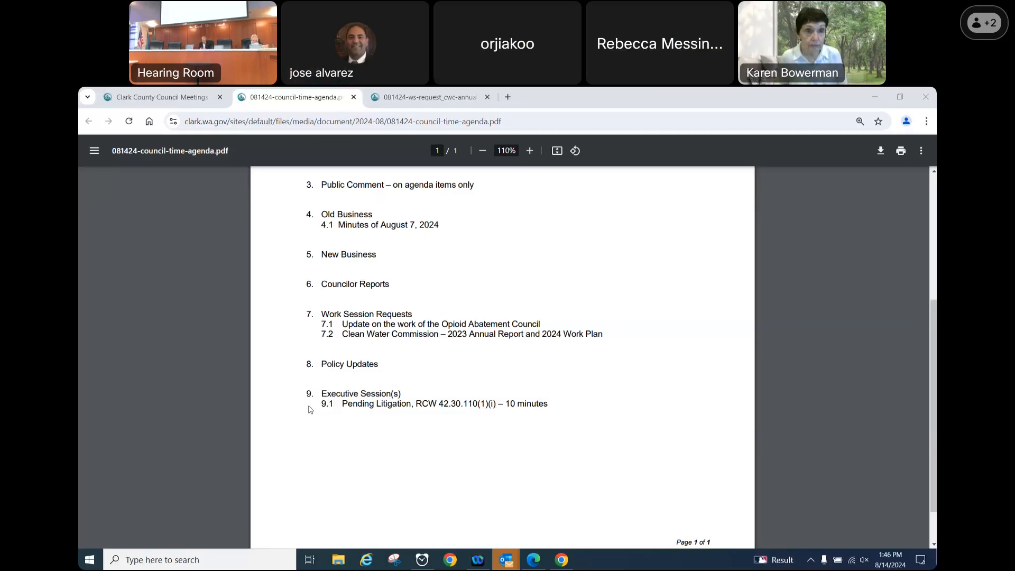
{"action": "mouse_move", "coordinate": [397, 321]}
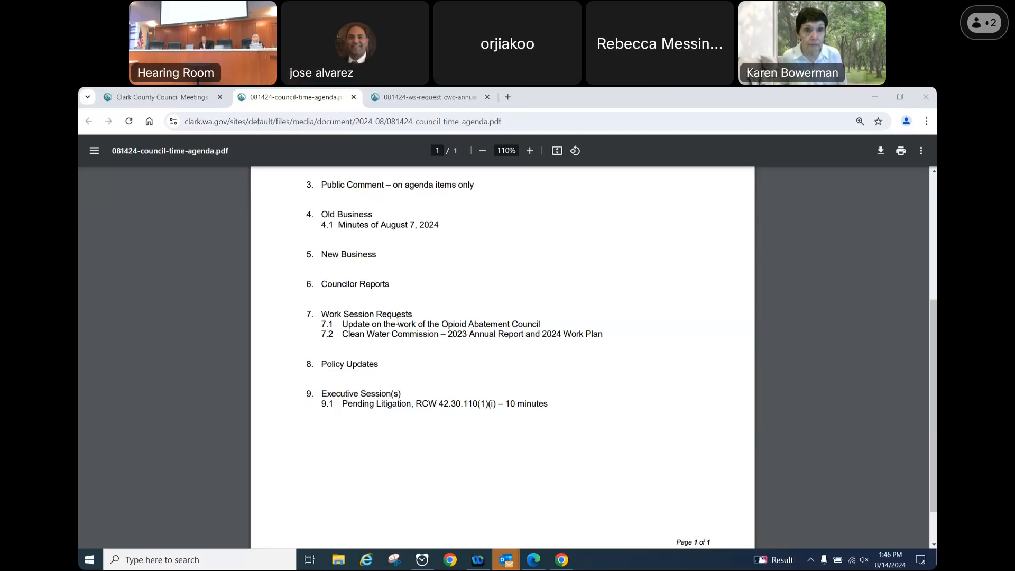